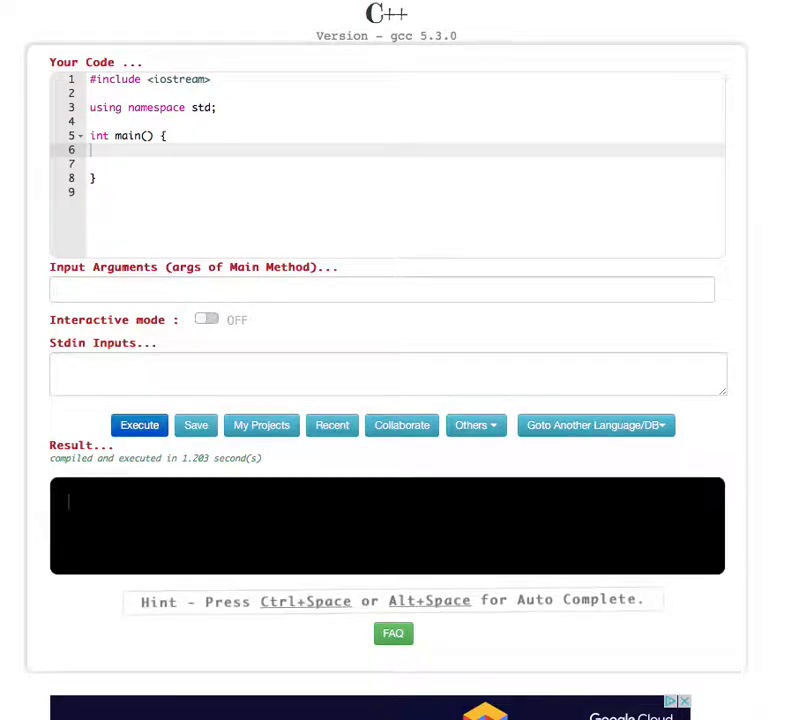
pyautogui.moveTo(141, 184)
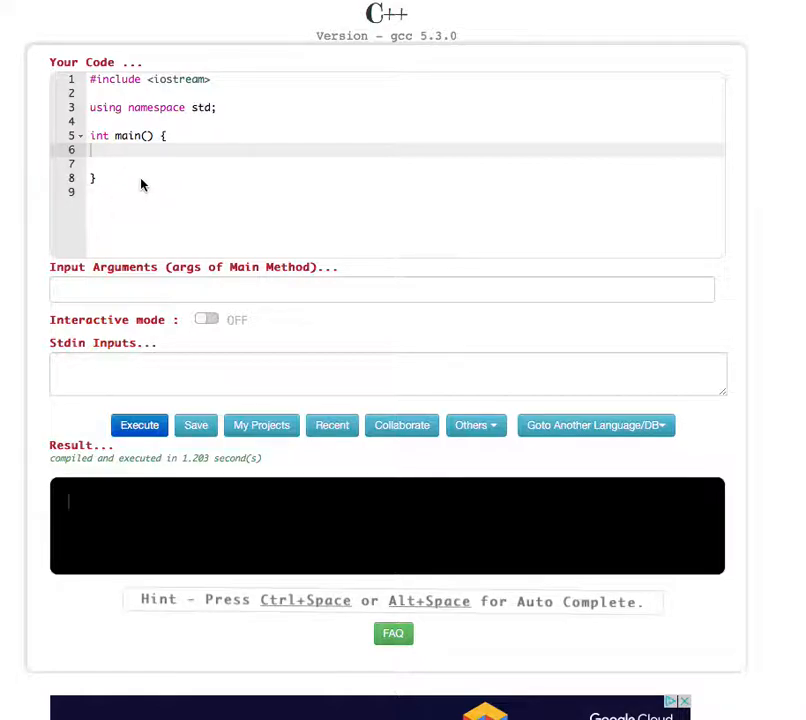
# - Write the loop header for(int count=0;count<10;count++) inside main
pyautogui.write('f')
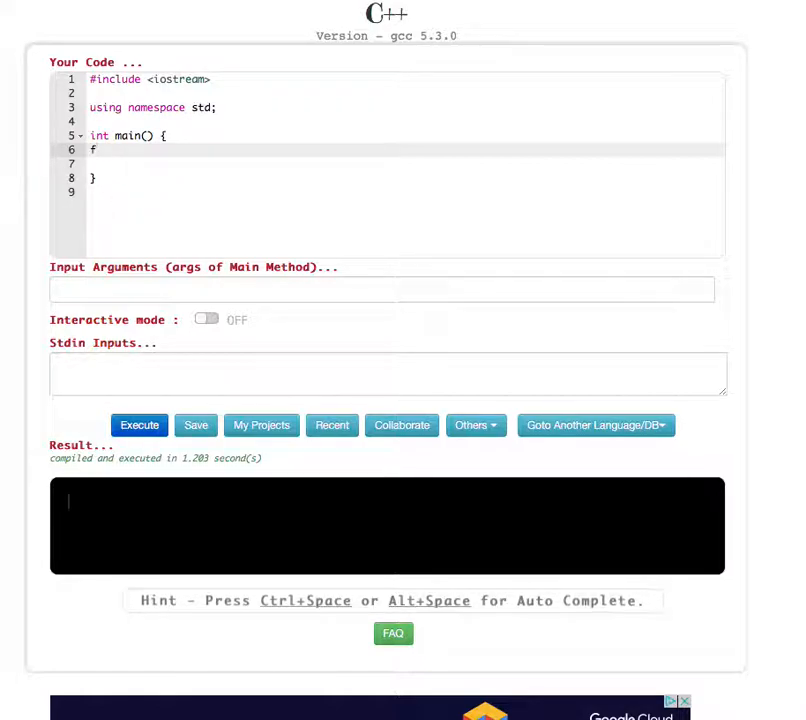
pyautogui.write('or()')
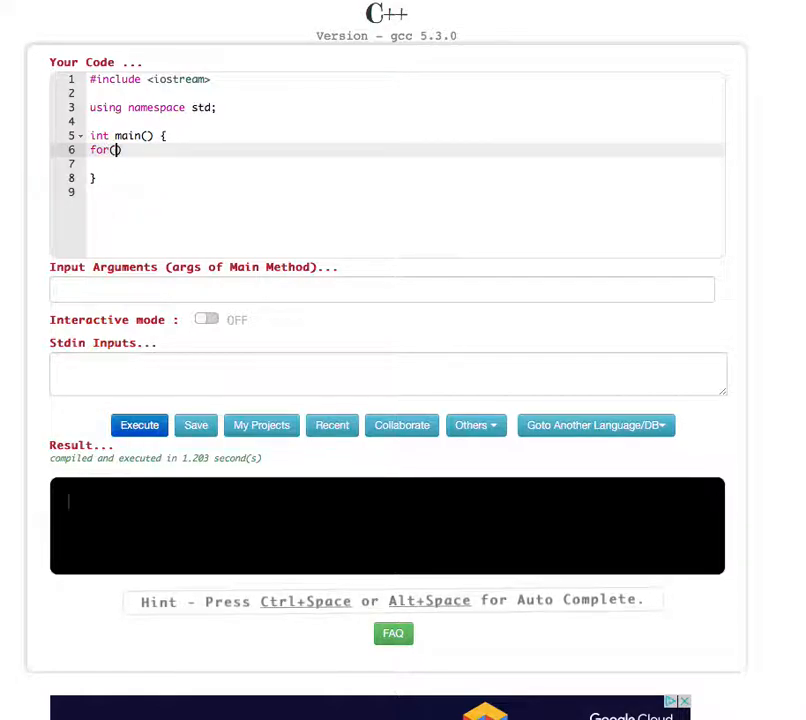
pyautogui.write(';;')
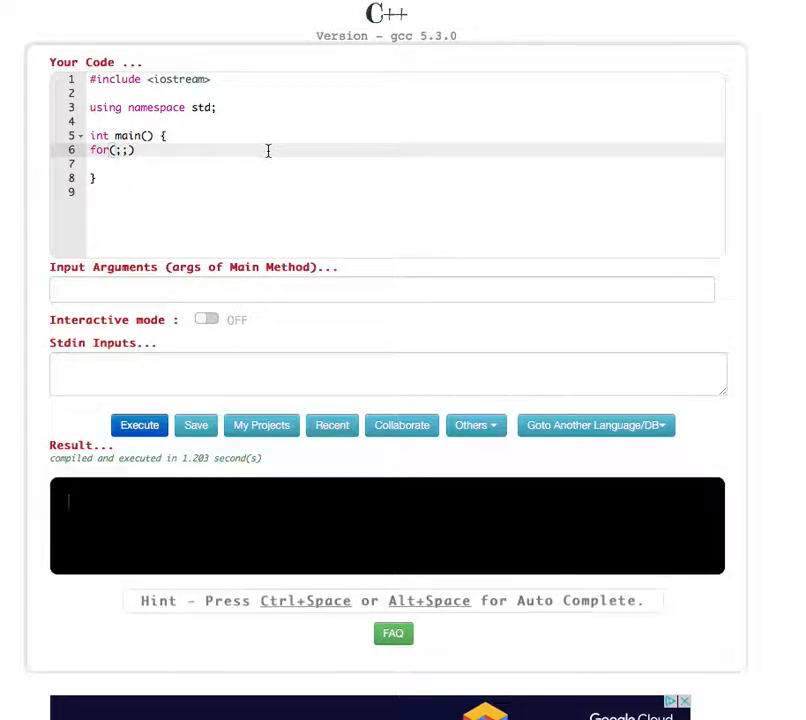
pyautogui.write('cout')
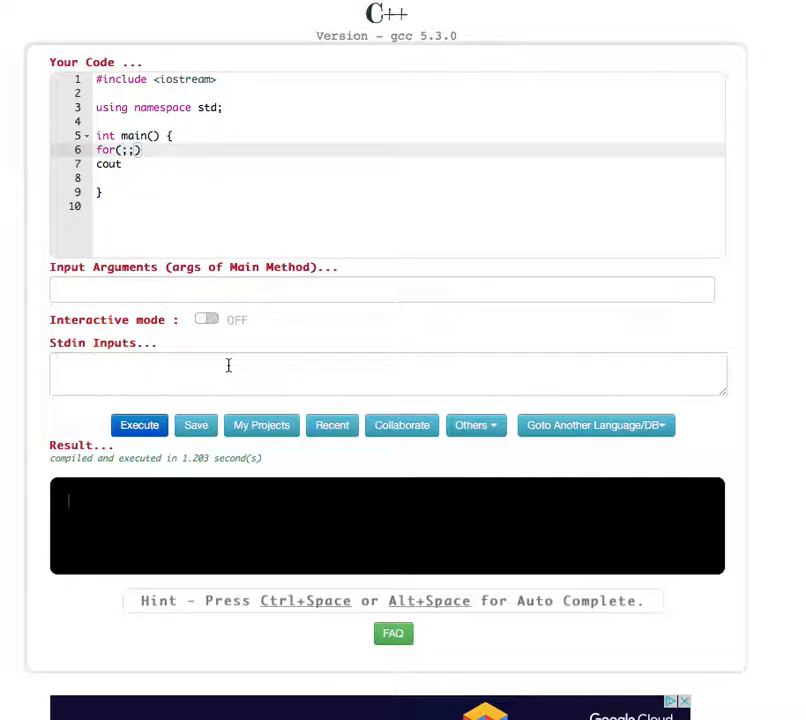
pyautogui.write('int coun')
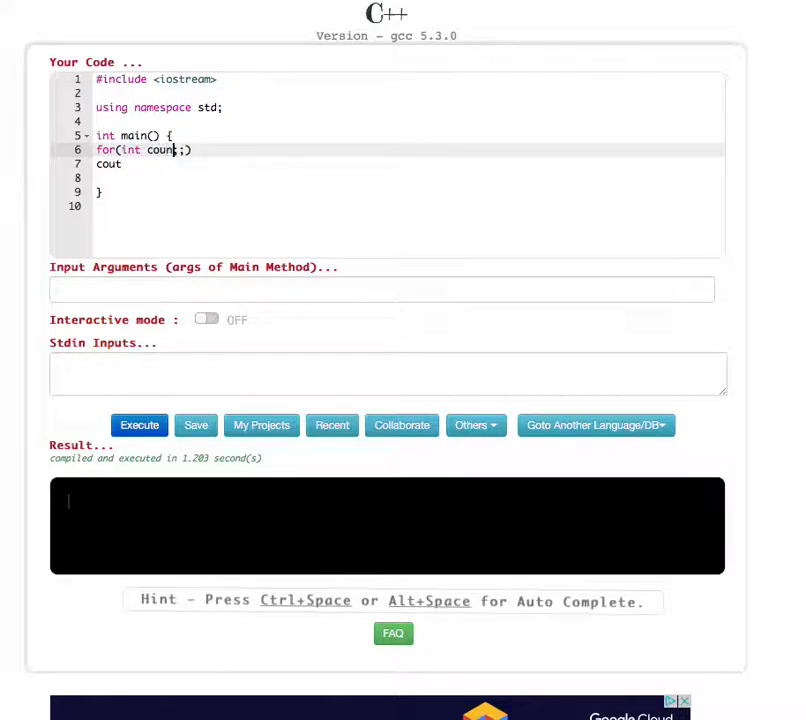
pyautogui.write('=0')
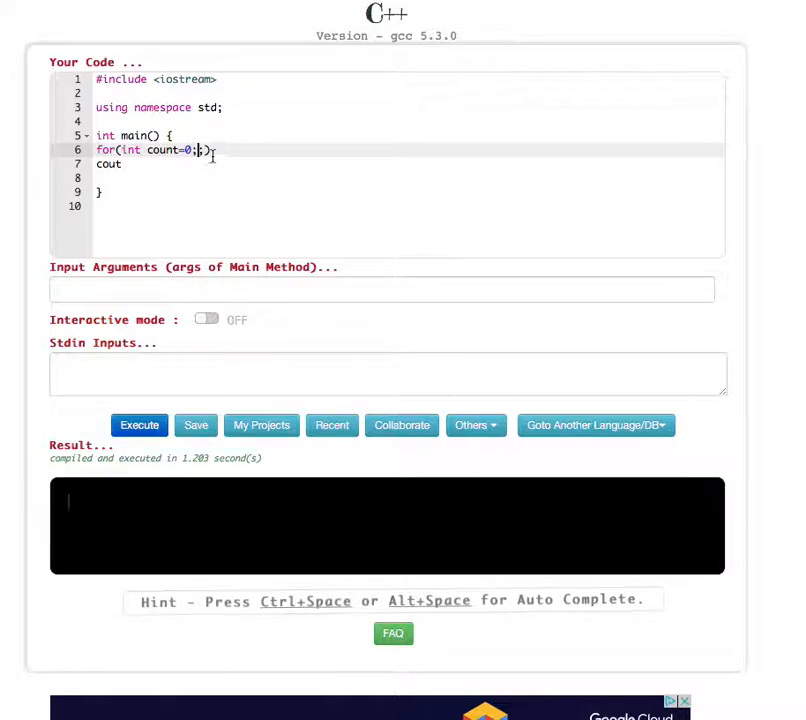
pyautogui.write('count<')
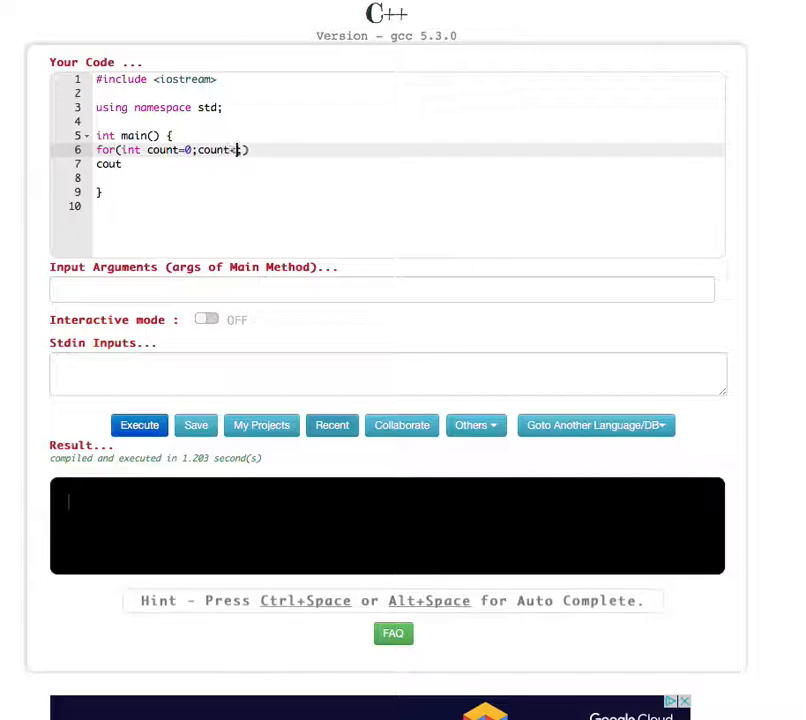
pyautogui.write('10')
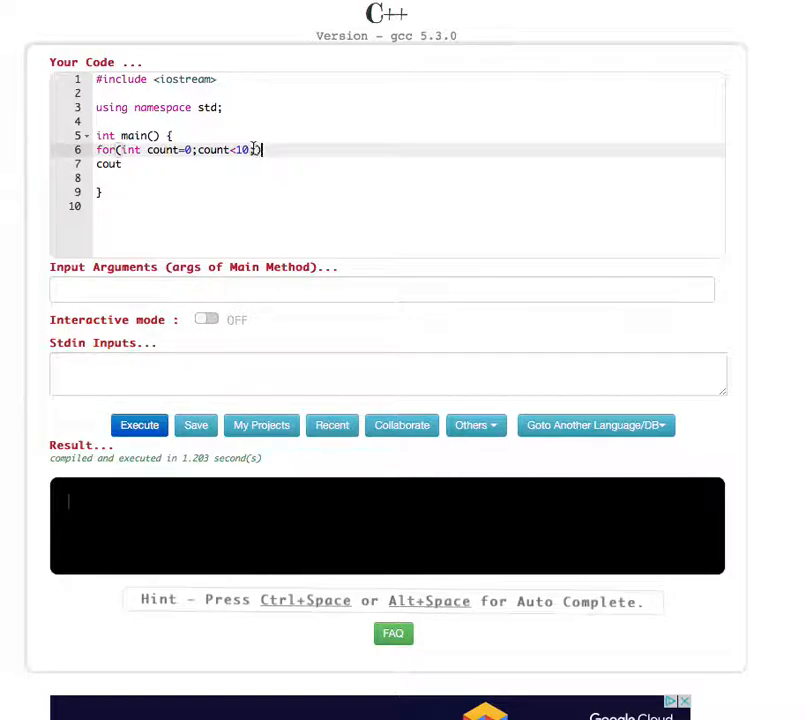
pyautogui.write(';cou')
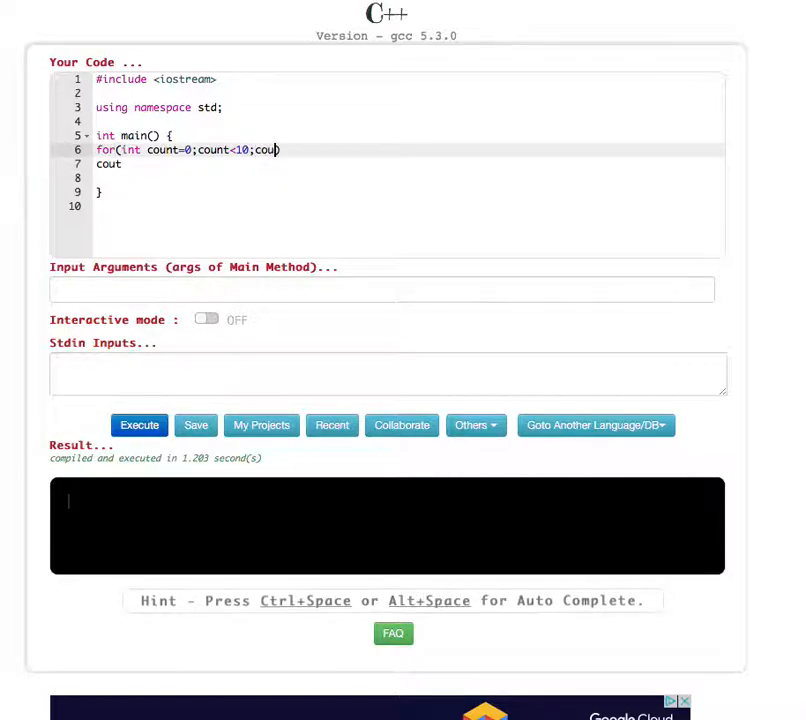
pyautogui.write('++')
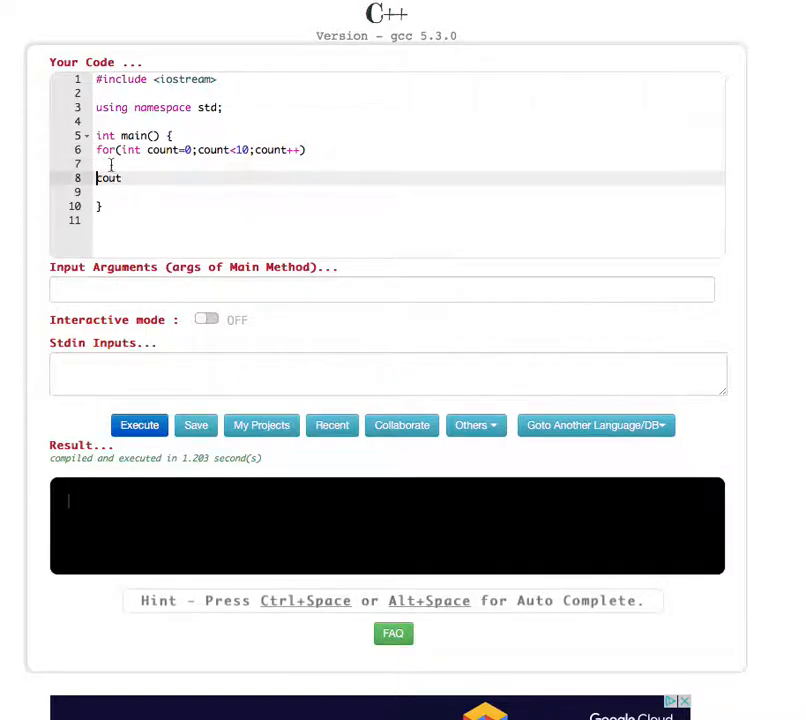
# - Add the loop body { cout<<count<<endl;} to print each count
pyautogui.click(110, 163)
pyautogui.write('{')
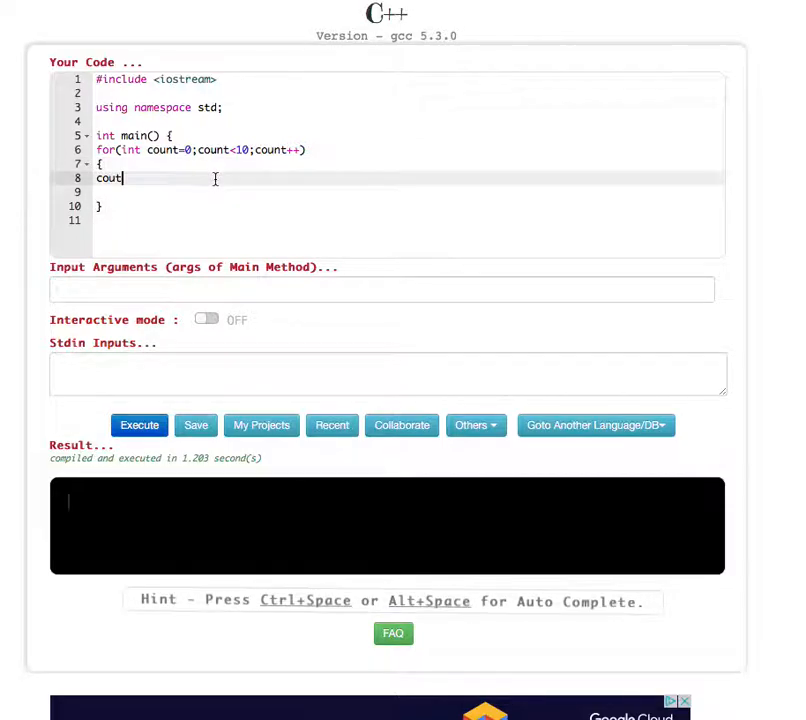
pyautogui.write('<<')
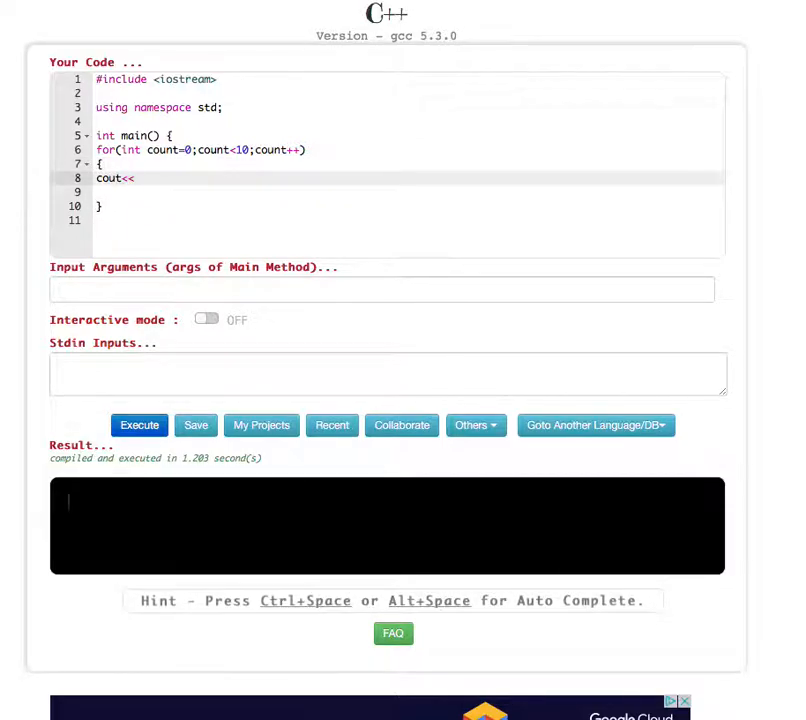
pyautogui.write('count')
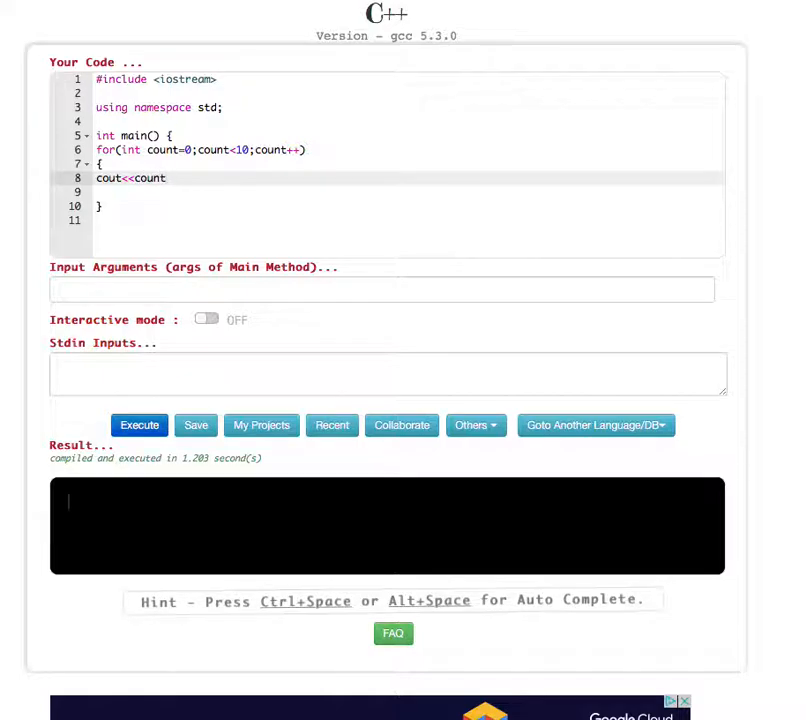
pyautogui.write('<<endl')
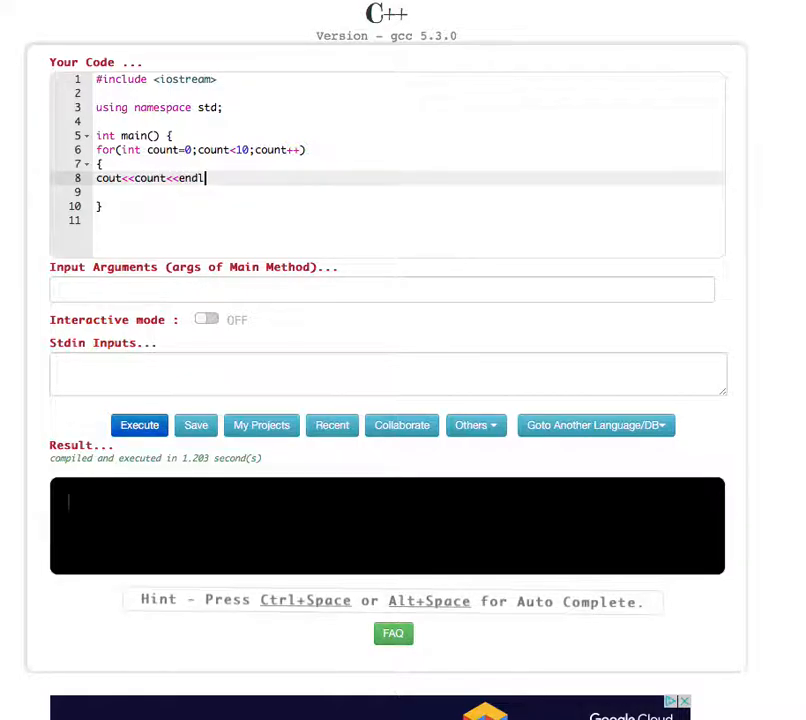
pyautogui.write(';')
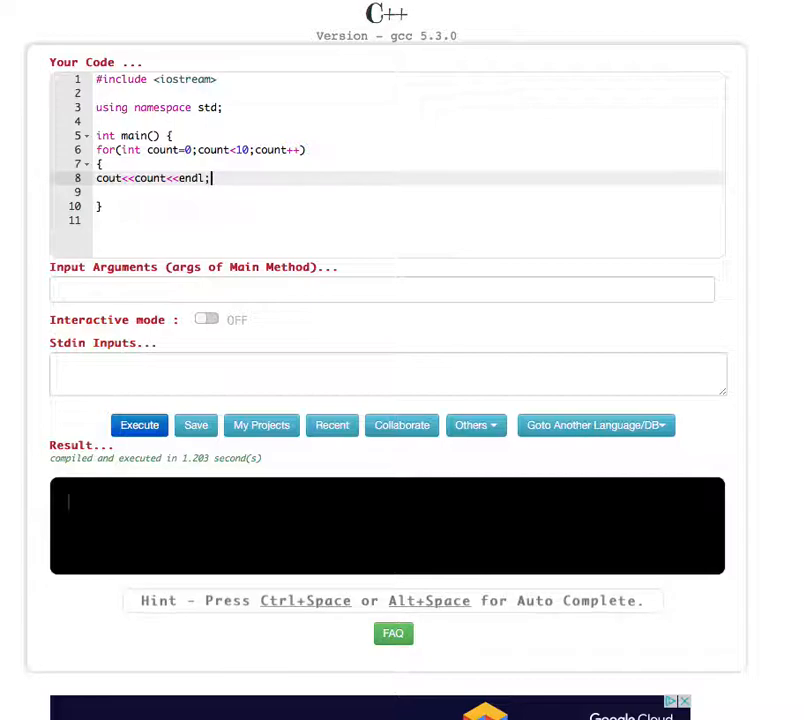
pyautogui.write('}')
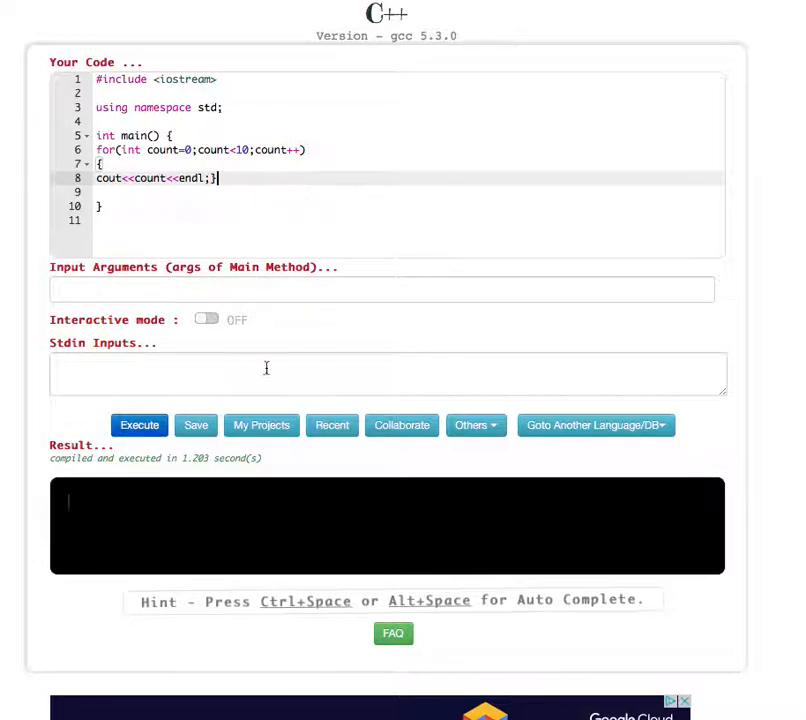
# - Execute the program so the Result panel lists 0 through 9
pyautogui.click(139, 425)
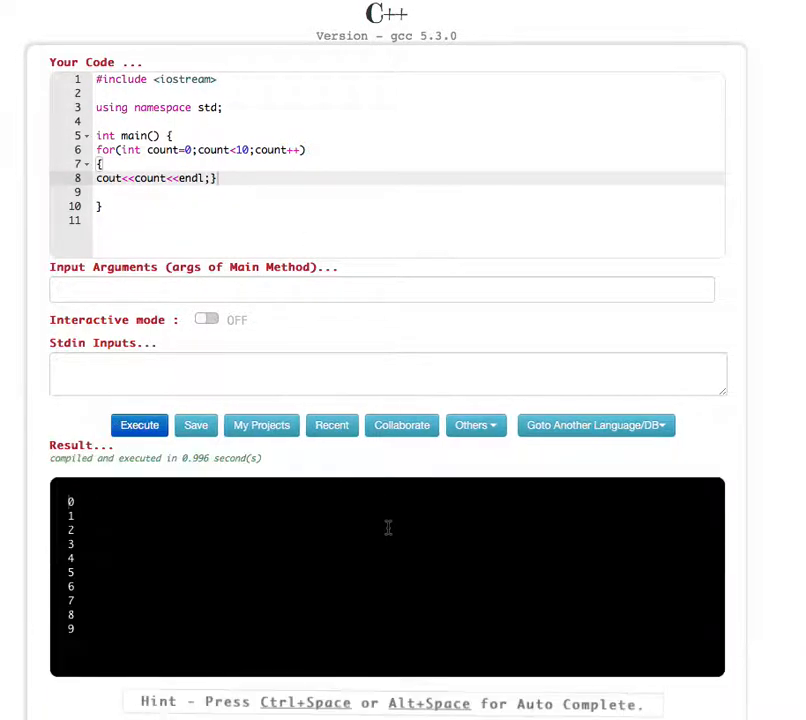
pyautogui.moveTo(115, 583)
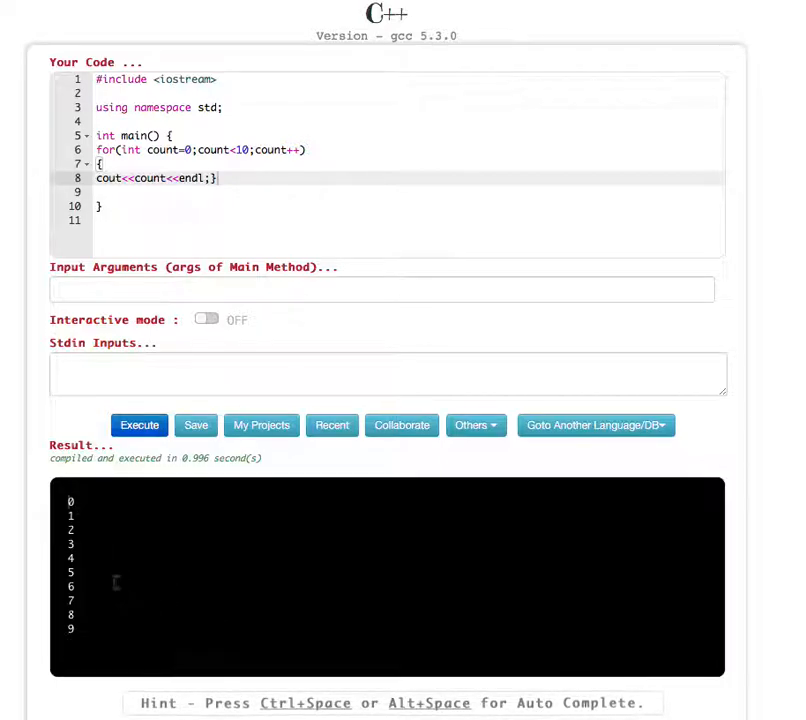
pyautogui.moveTo(313, 346)
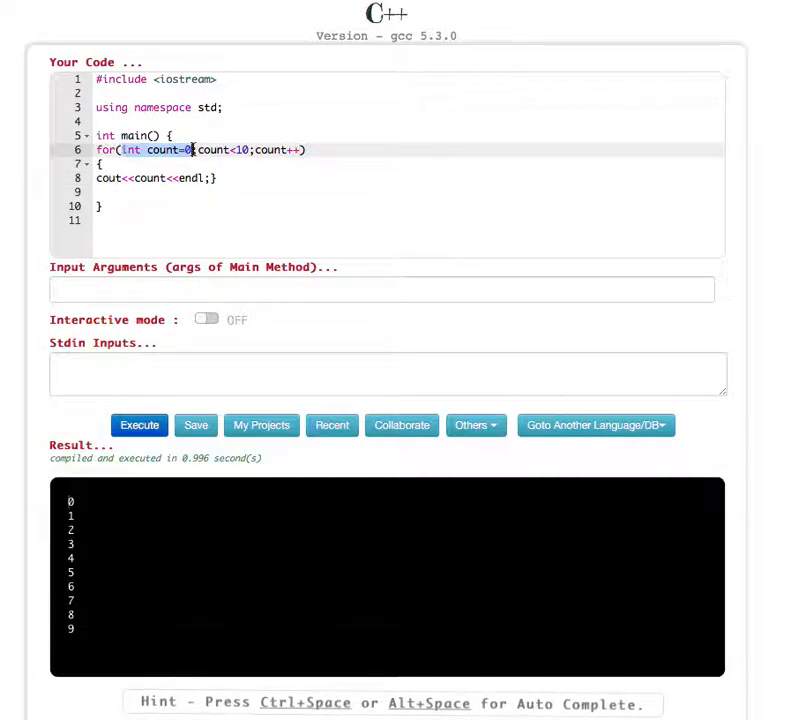
# - Declare int count=0; on line 6 before the loop, fixing the missing semicolon, and rerun
pyautogui.rightClick(185, 149)
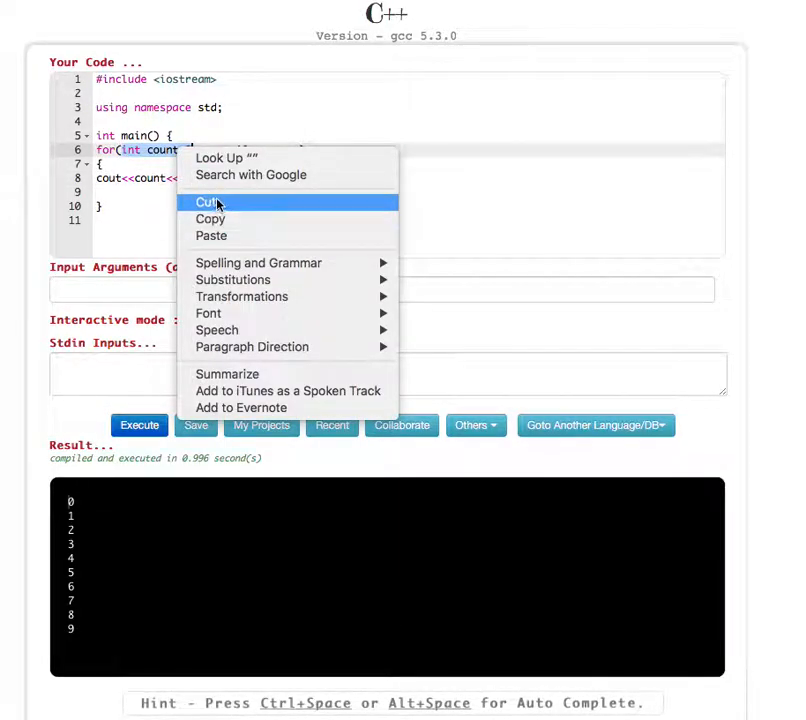
pyautogui.click(207, 202)
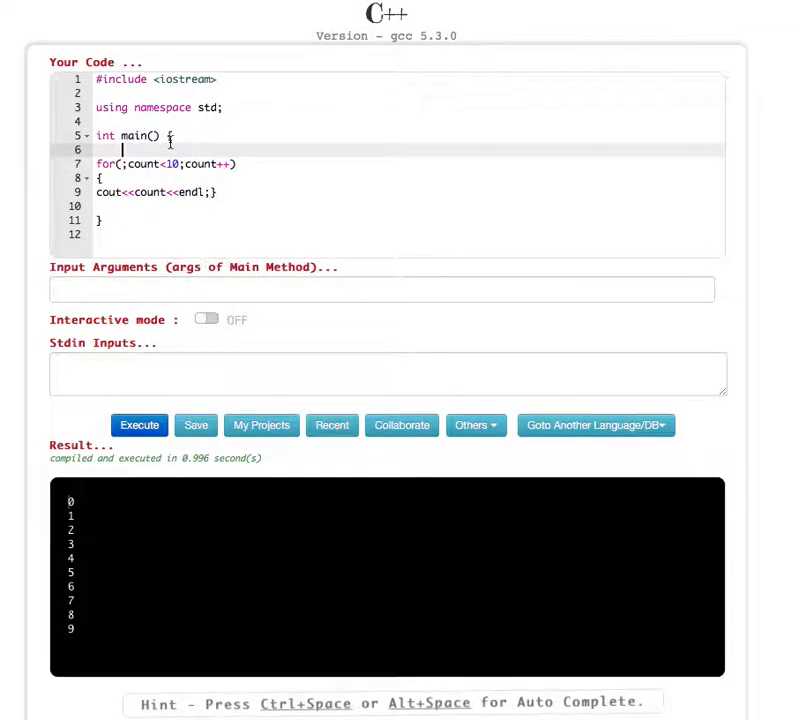
pyautogui.write('int count=0')
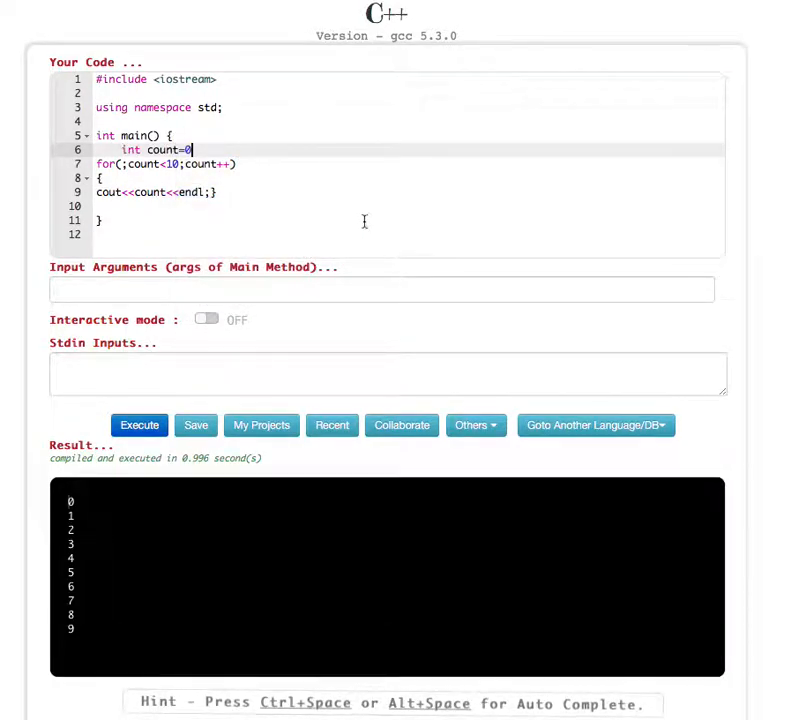
pyautogui.click(139, 425)
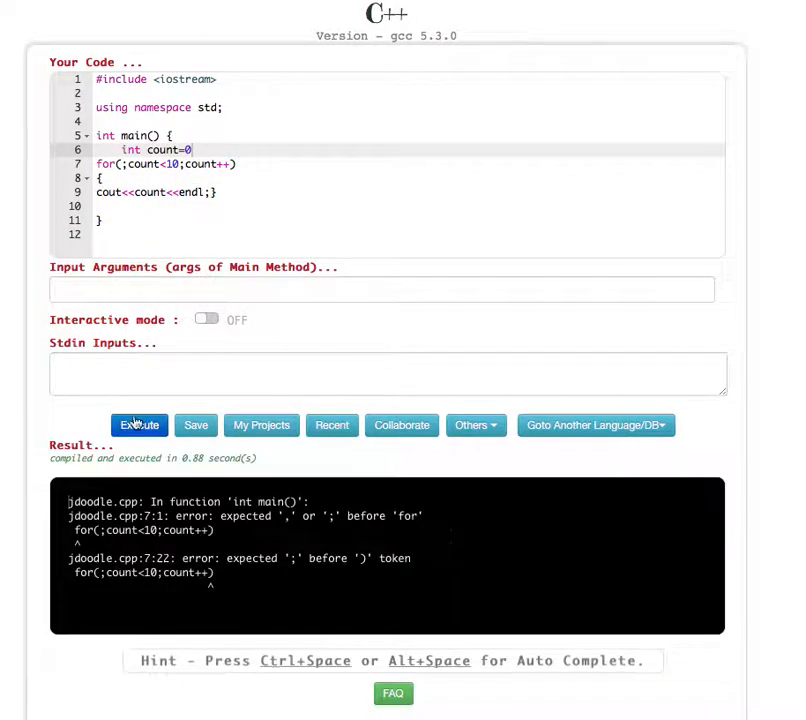
pyautogui.moveTo(265, 187)
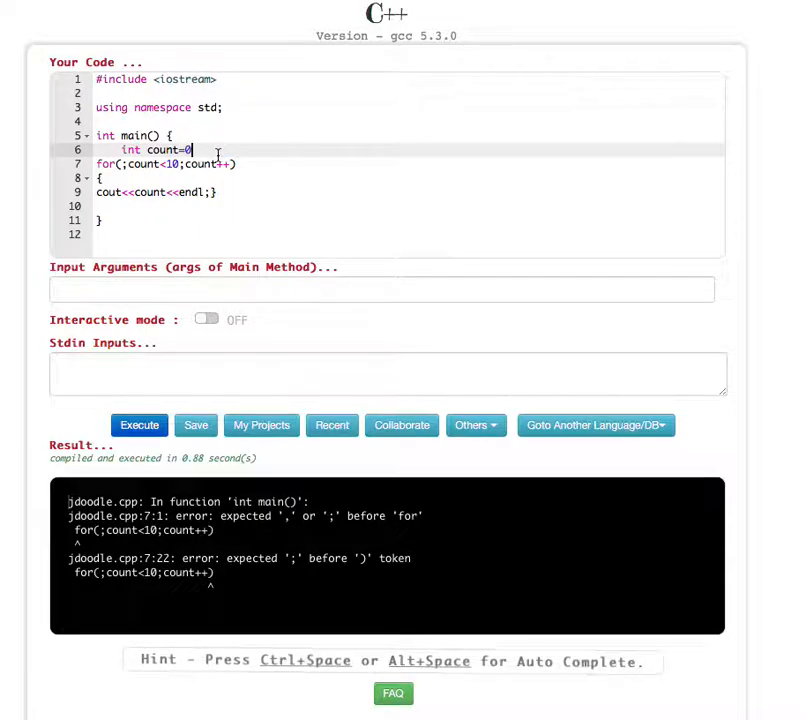
pyautogui.write(';')
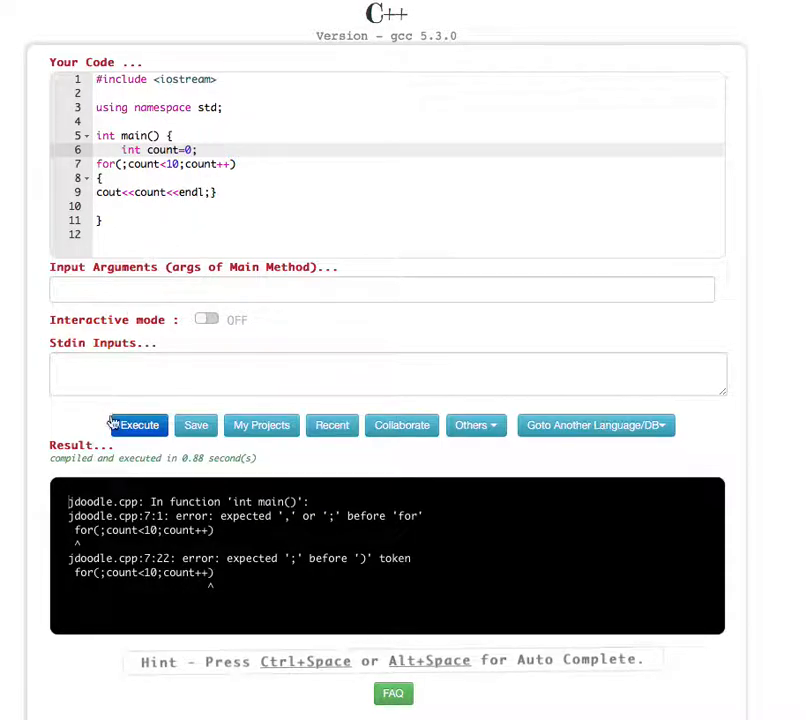
pyautogui.click(139, 425)
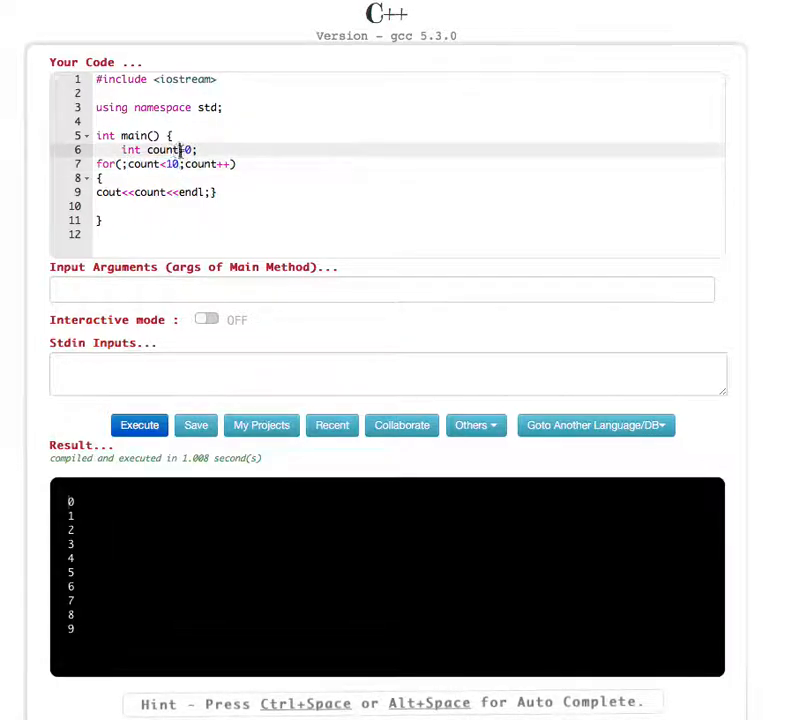
# - Put int count=0; back in the header, cut count<10, and run the endless loop
pyautogui.rightClick(180, 150)
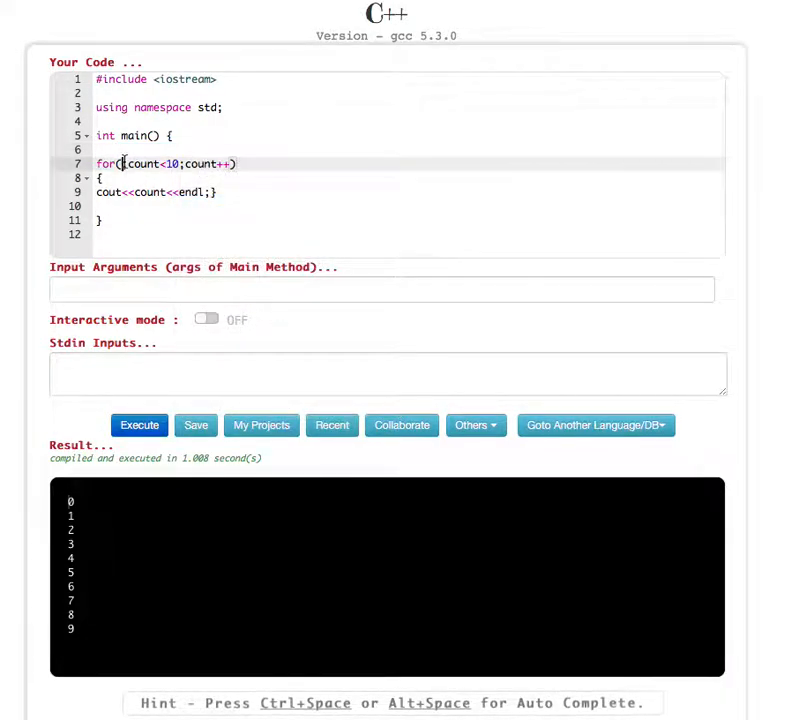
pyautogui.write('int count=0;')
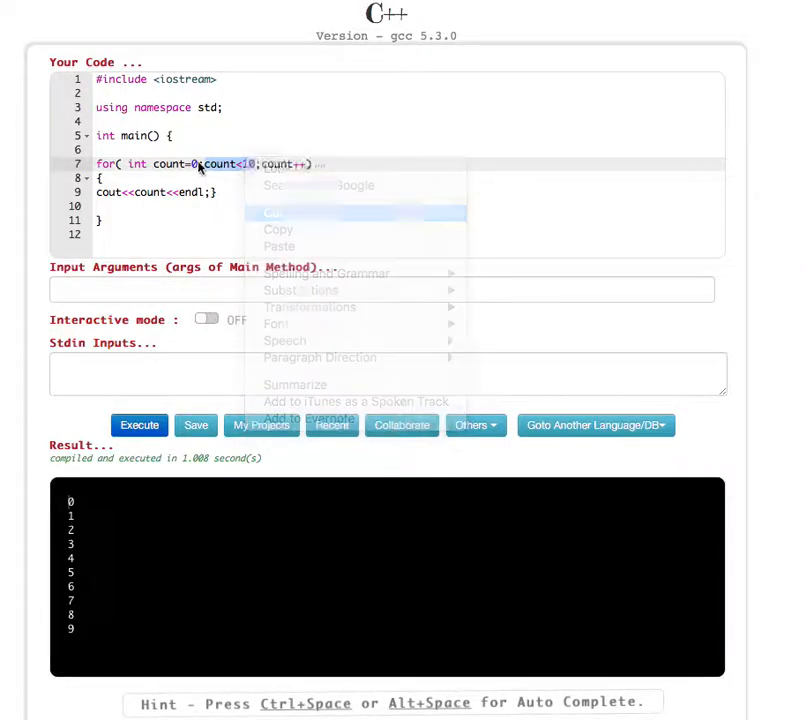
pyautogui.click(272, 212)
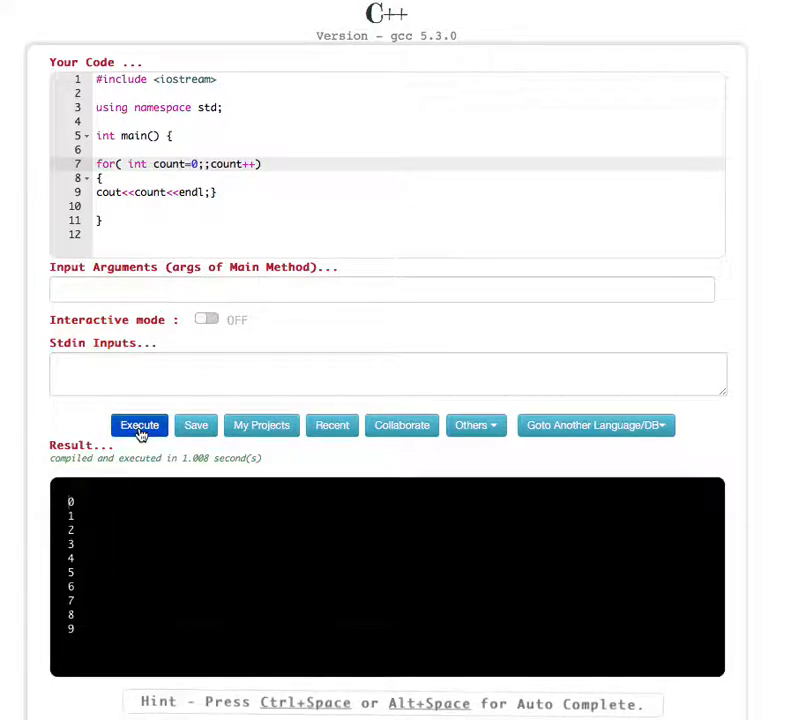
pyautogui.click(139, 425)
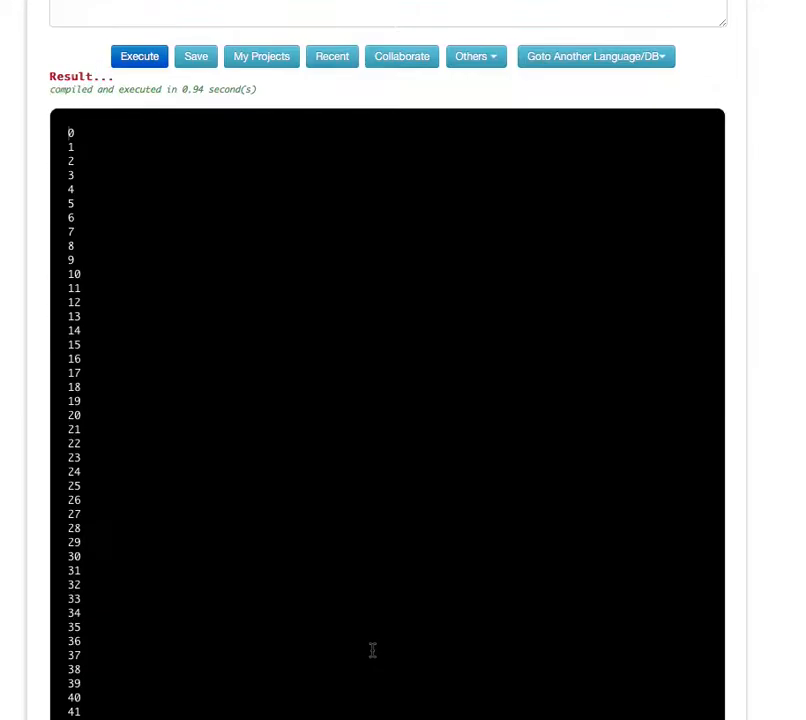
pyautogui.scroll(3)
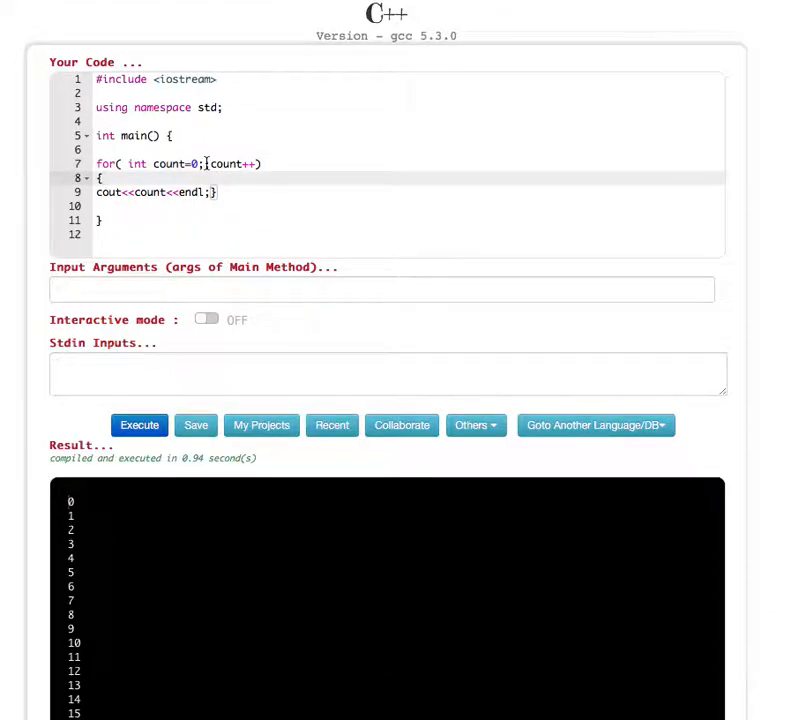
# - Restore count<10, move count++ into the body, fix the closing brace, and rerun
pyautogui.write('count<10')
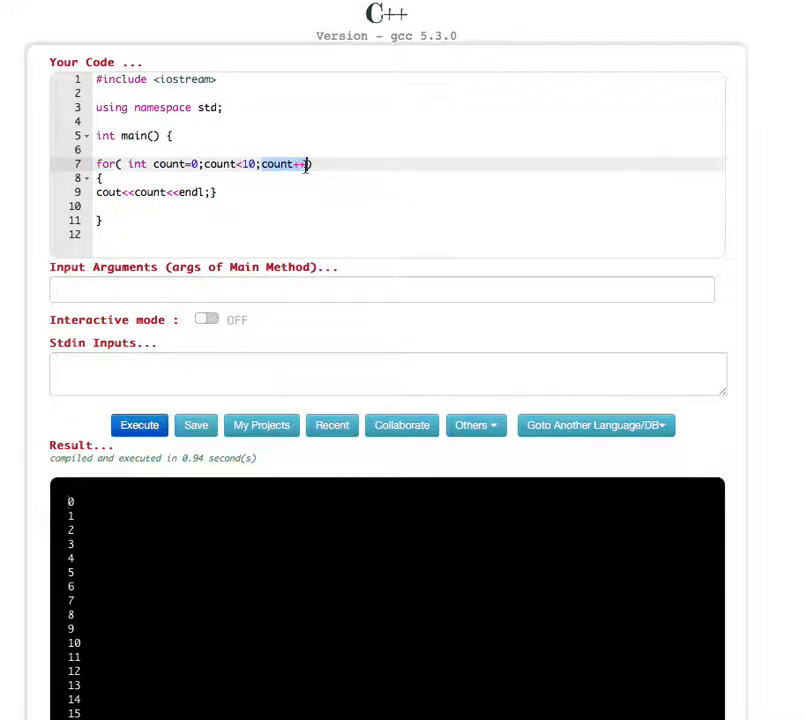
pyautogui.press('Backspace')
pyautogui.write('count++;')
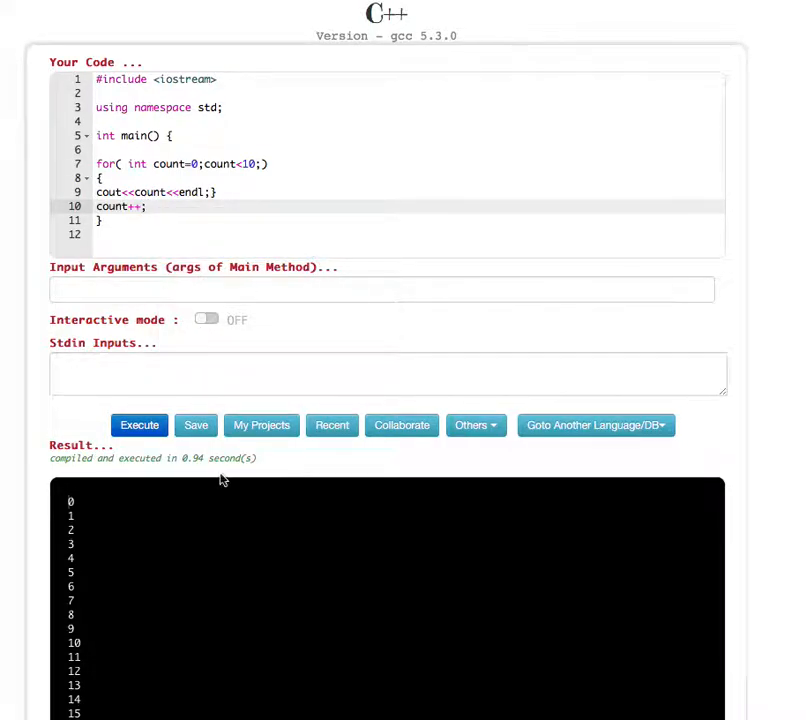
pyautogui.click(139, 425)
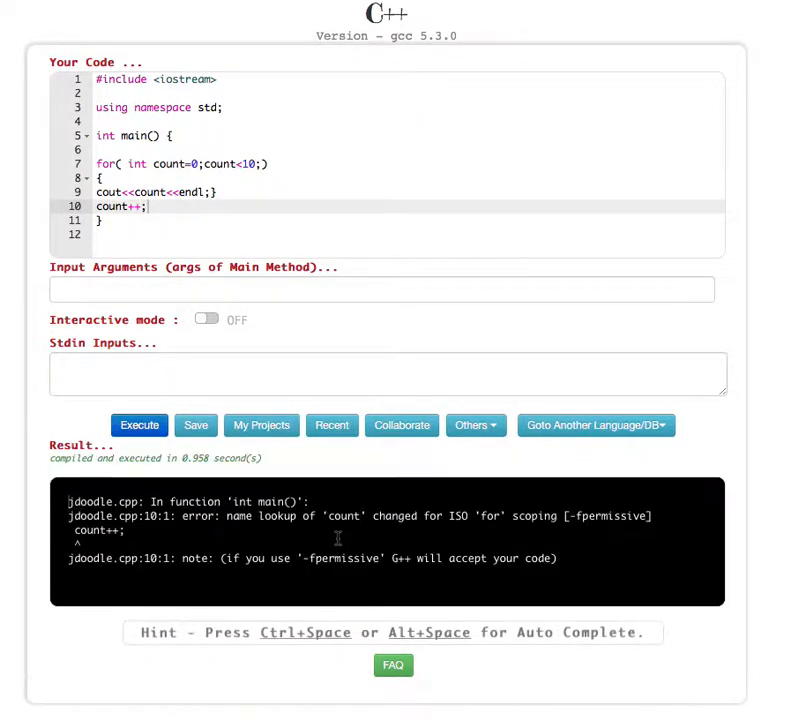
pyautogui.moveTo(309, 353)
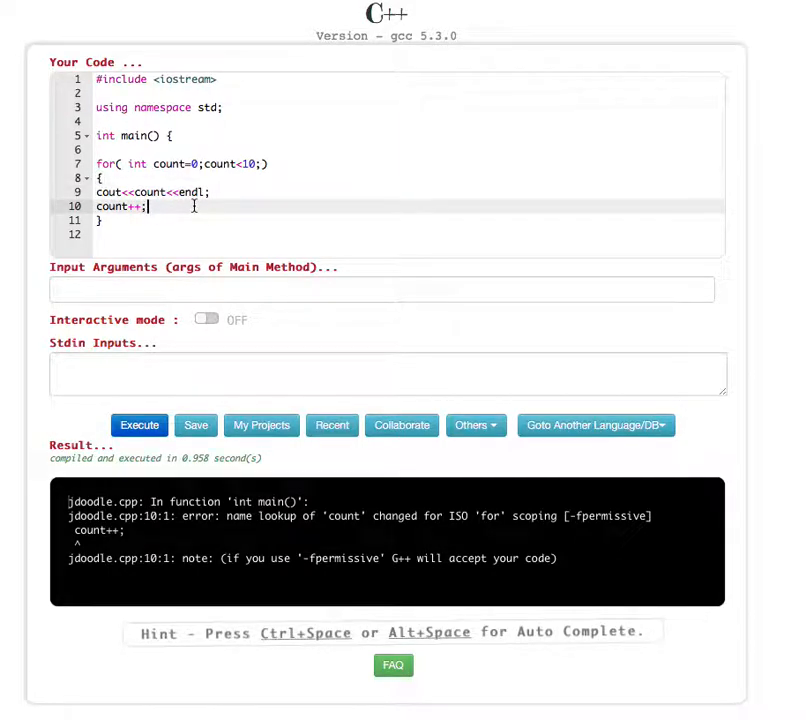
pyautogui.write('}')
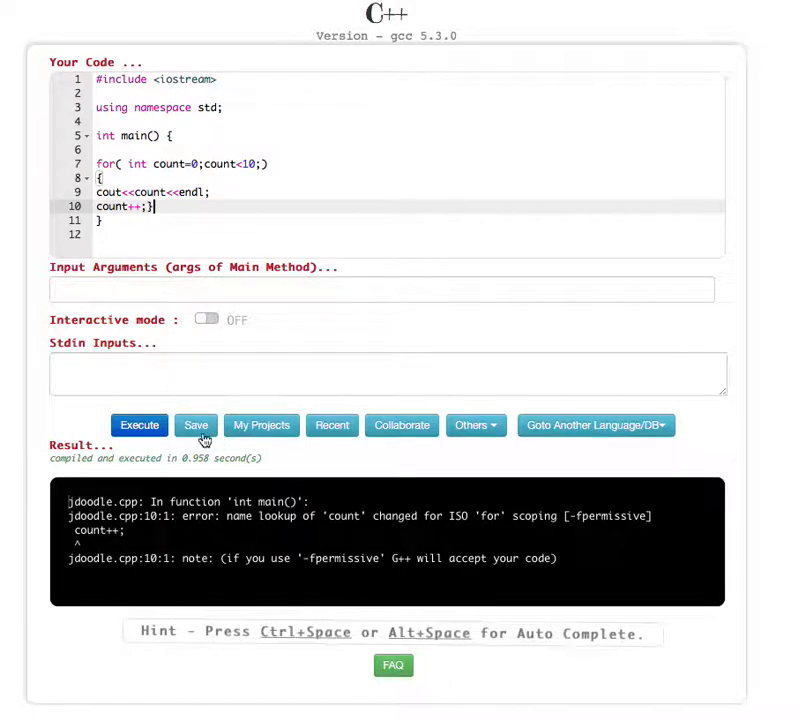
pyautogui.click(139, 425)
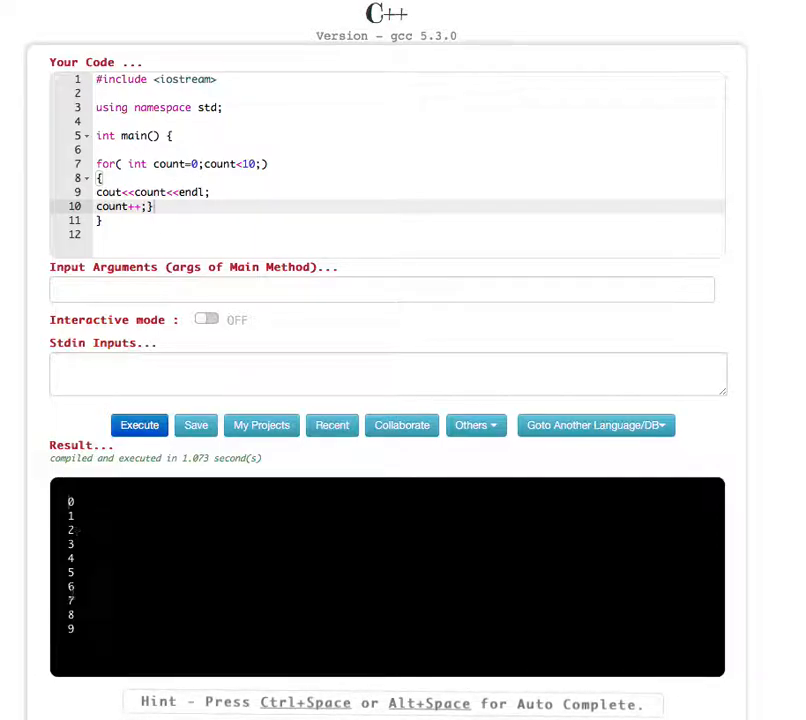
# - Move count++ out of the body and declare a second variable number = 1 in the header
pyautogui.click(202, 163)
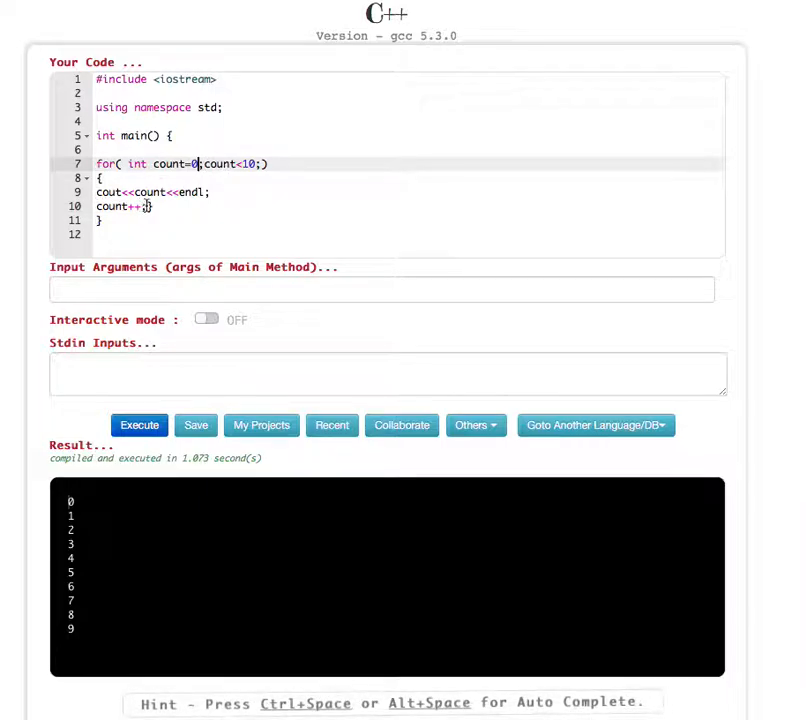
pyautogui.rightClick(110, 206)
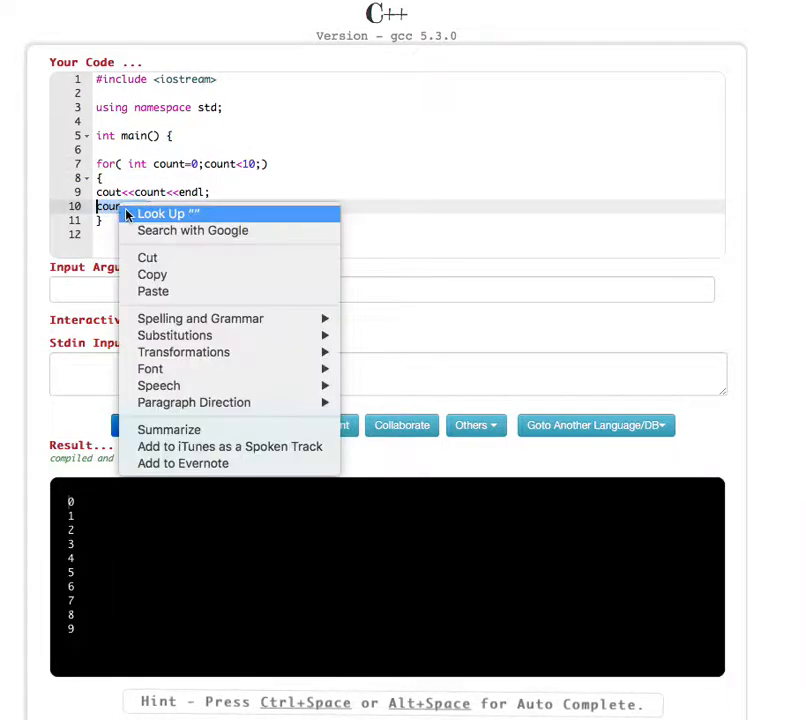
pyautogui.moveTo(194, 252)
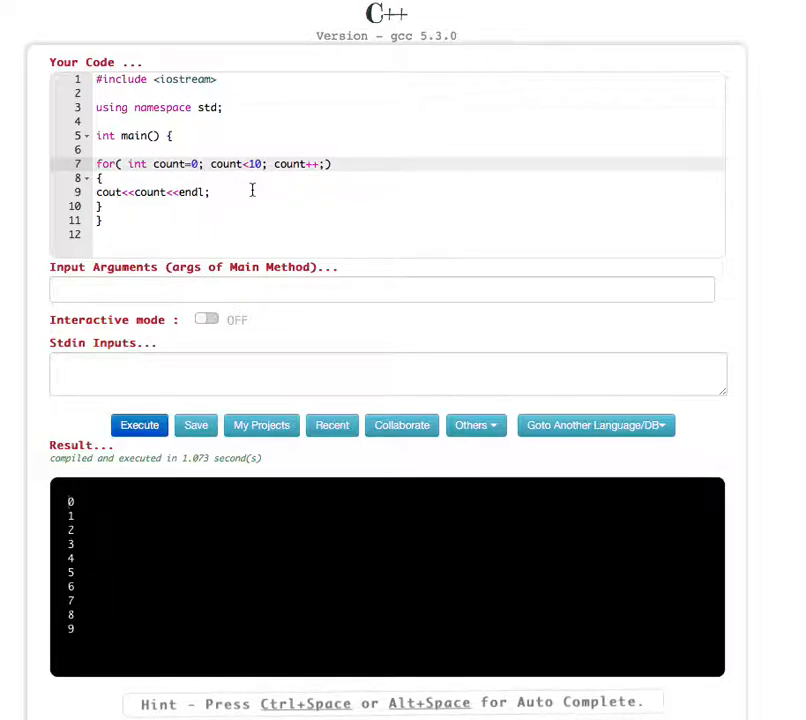
pyautogui.write('n')
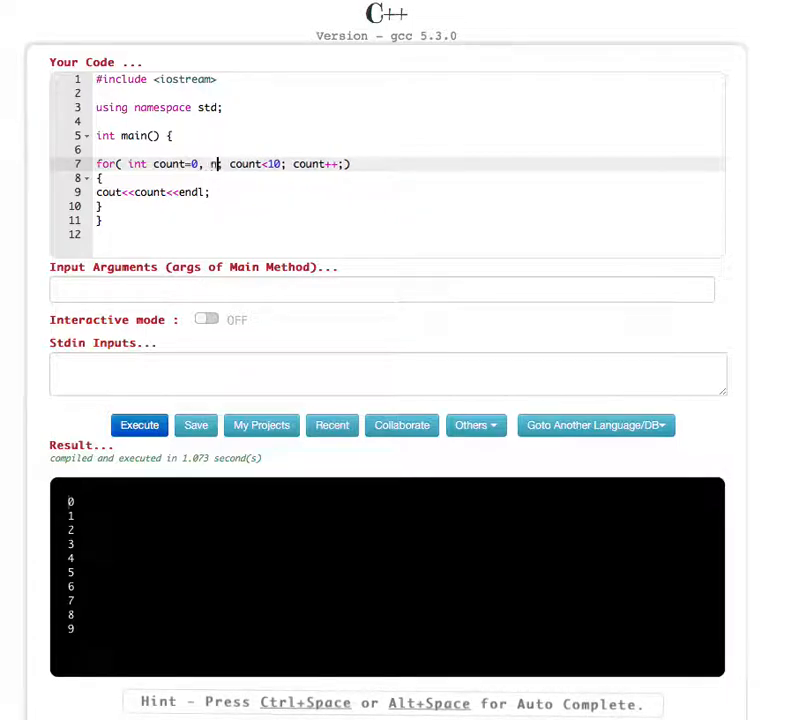
pyautogui.write('umber')
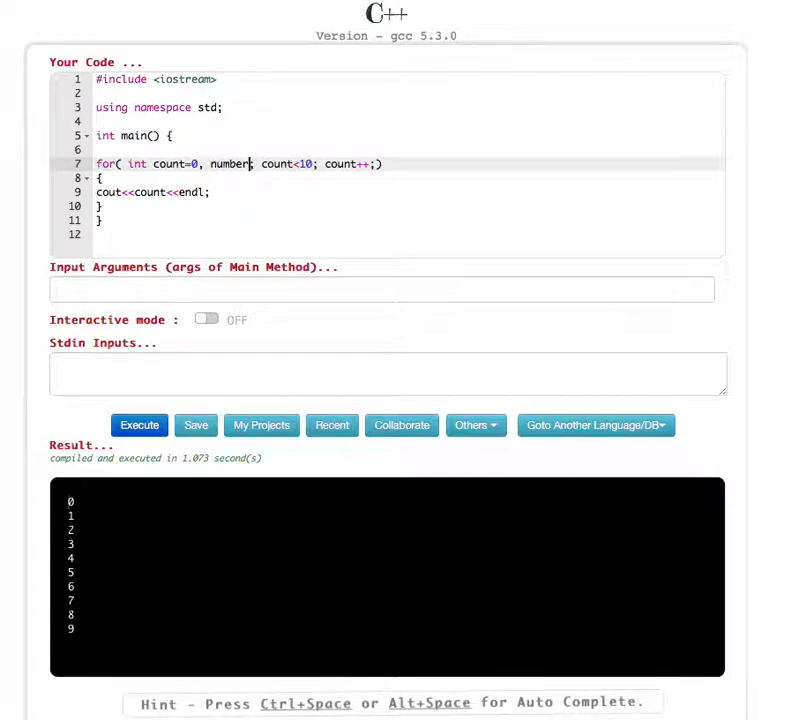
pyautogui.write('= 1')
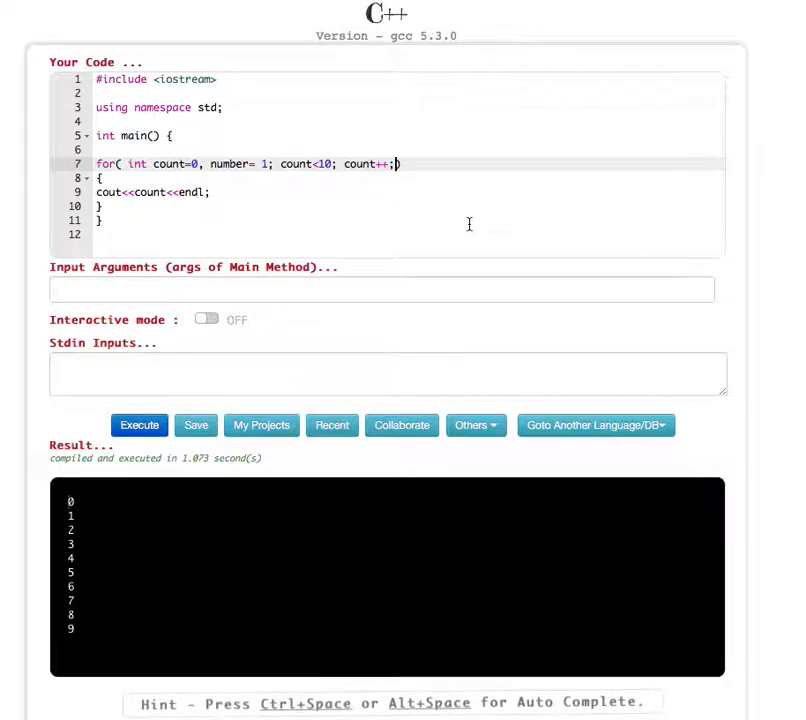
pyautogui.moveTo(377, 149)
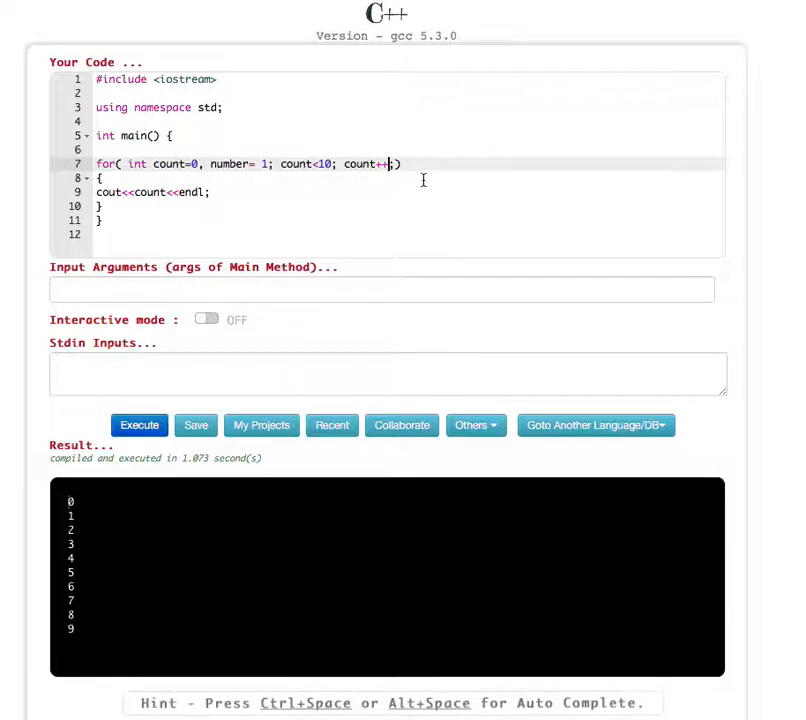
# - Add ', number+=2' after count++ in the loop header
pyautogui.write(', num')
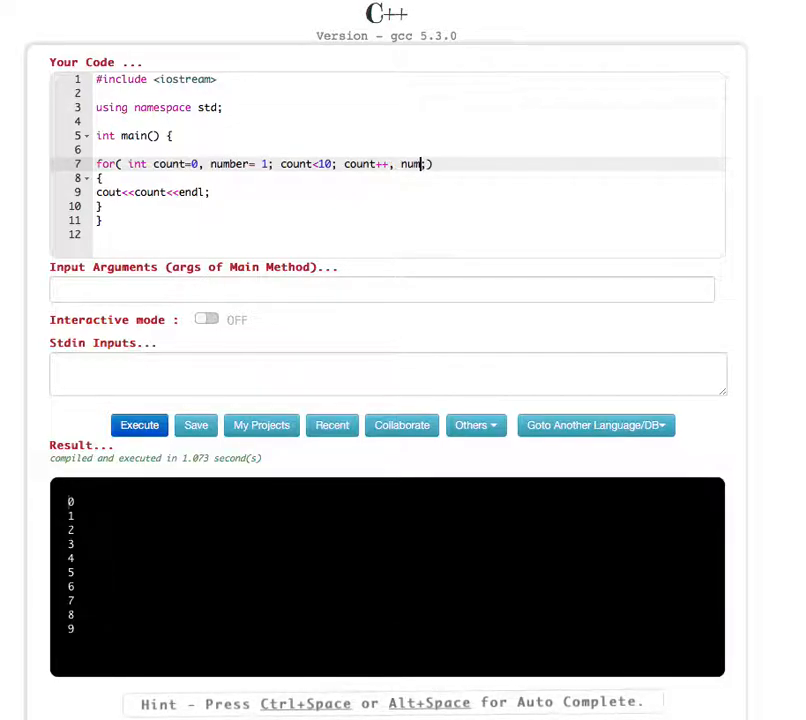
pyautogui.write('ber')
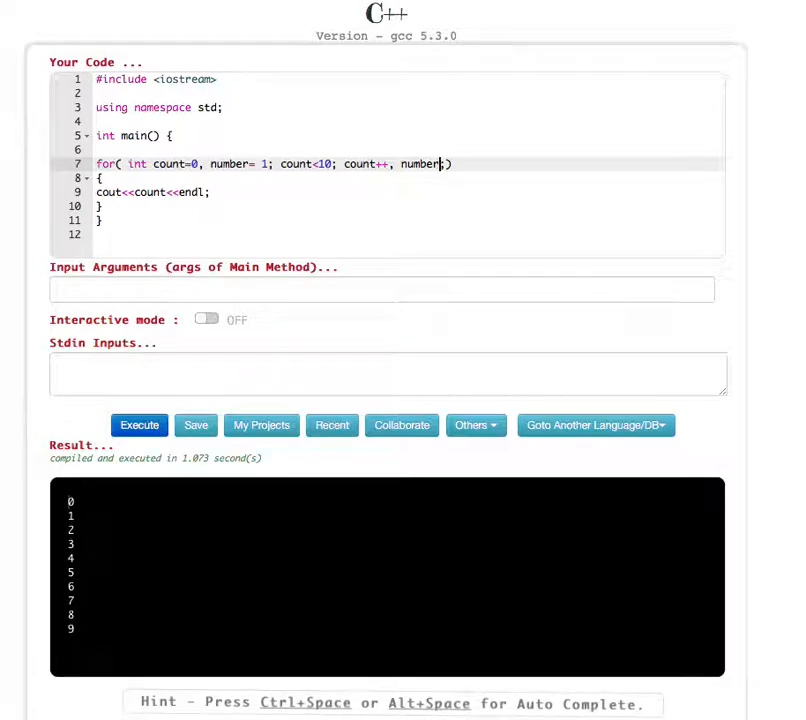
pyautogui.write('+=')
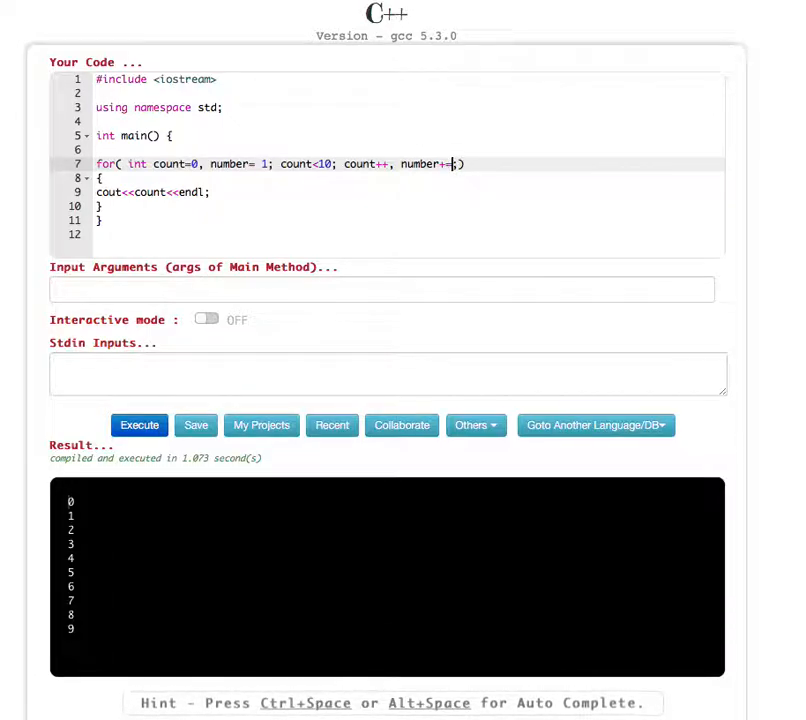
pyautogui.write('2')
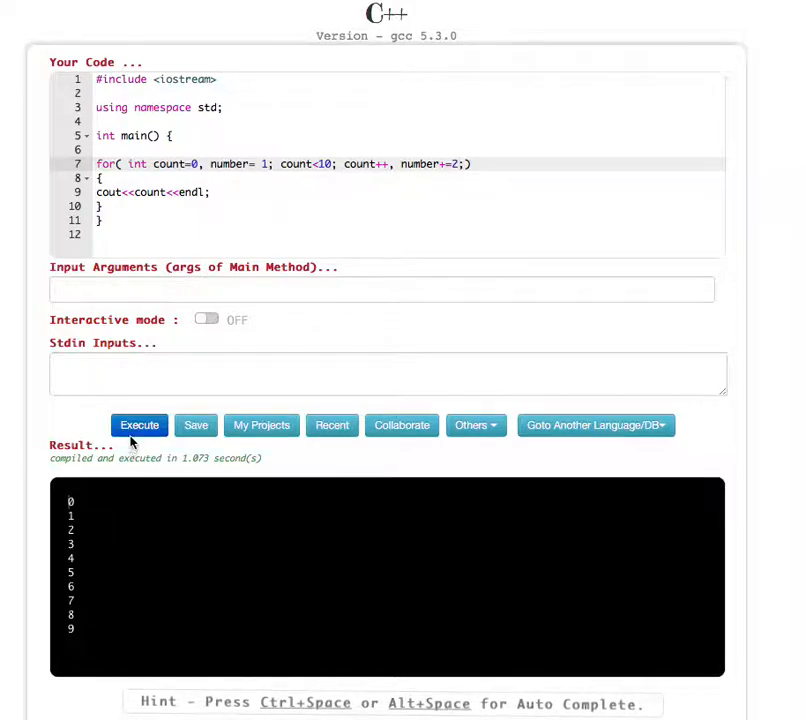
# - Remove the stray semicolon before ')' on line 7 and rerun to print 0 through 9
pyautogui.click(139, 425)
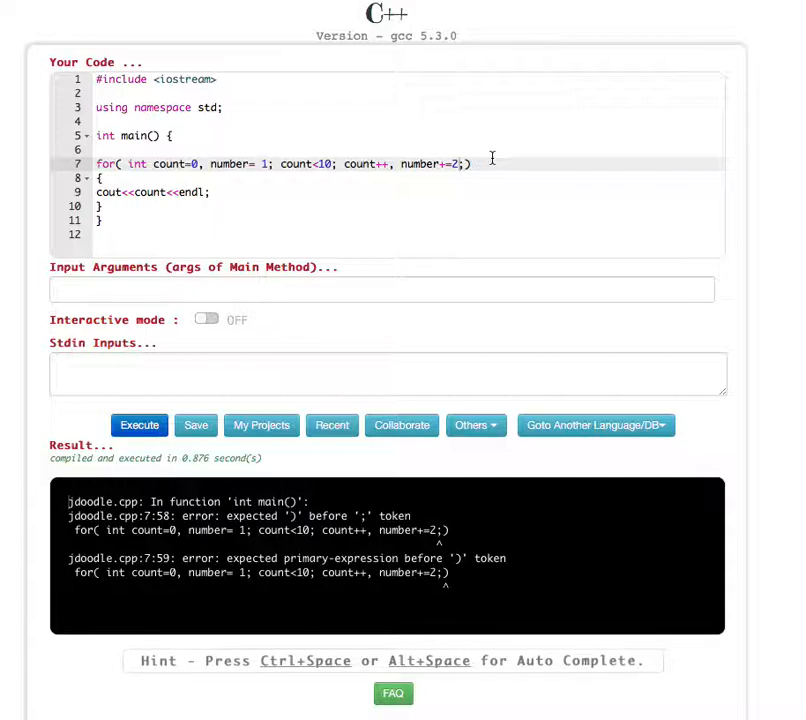
pyautogui.moveTo(500, 162)
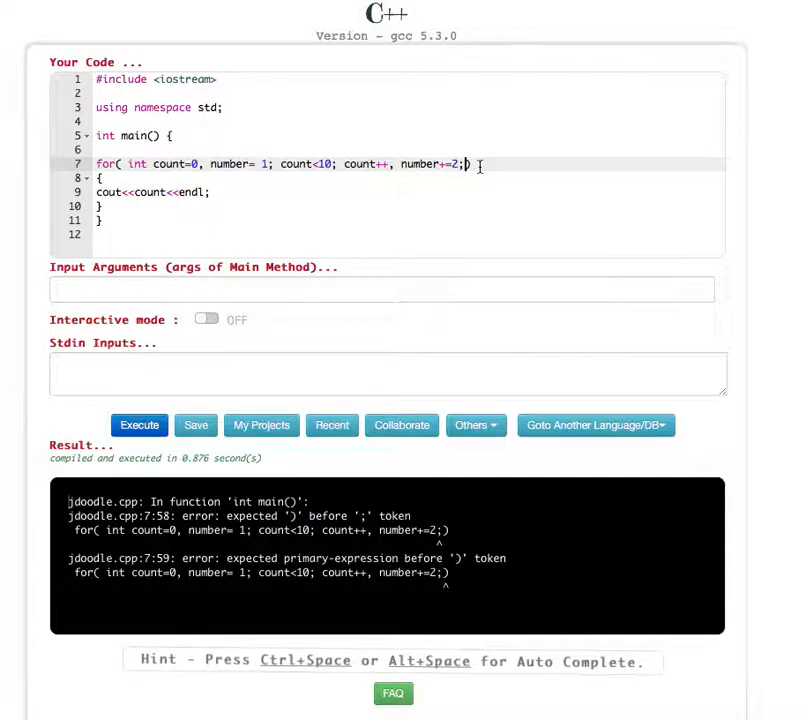
pyautogui.moveTo(479, 173)
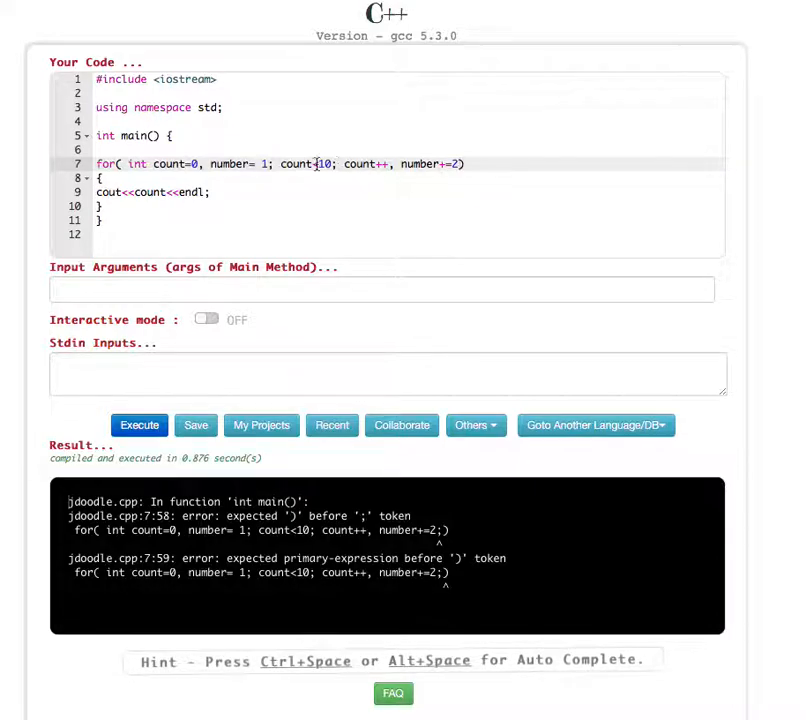
pyautogui.click(139, 425)
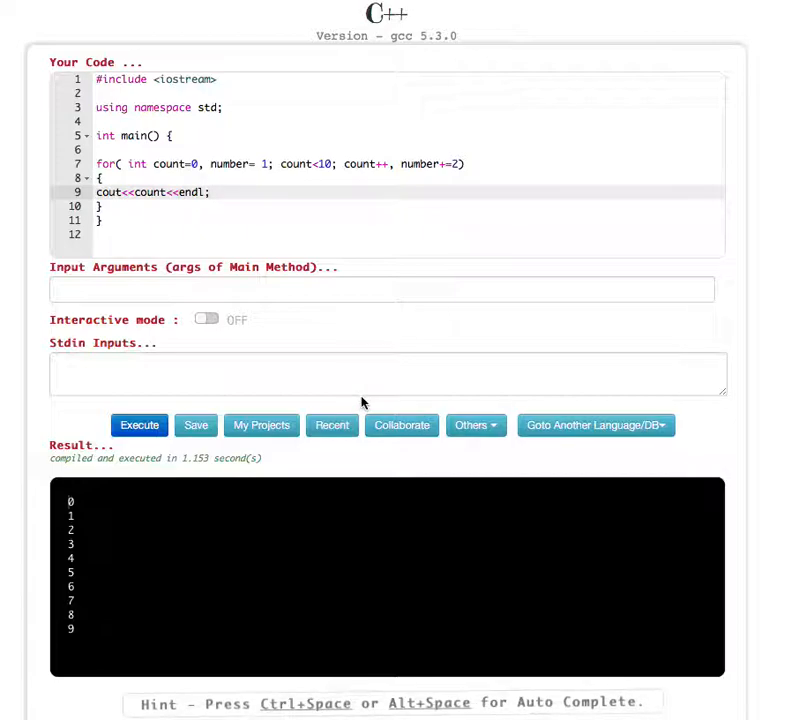
# - Add 'cout << number <<endl;' on line 10 and end line 9 with <<" "; instead of endl
pyautogui.write('cout')
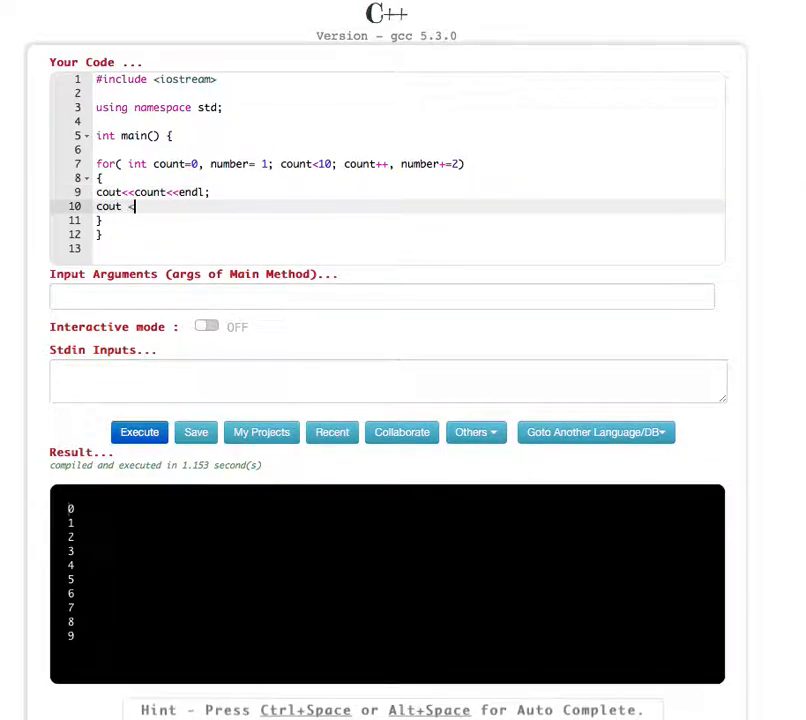
pyautogui.write('< m')
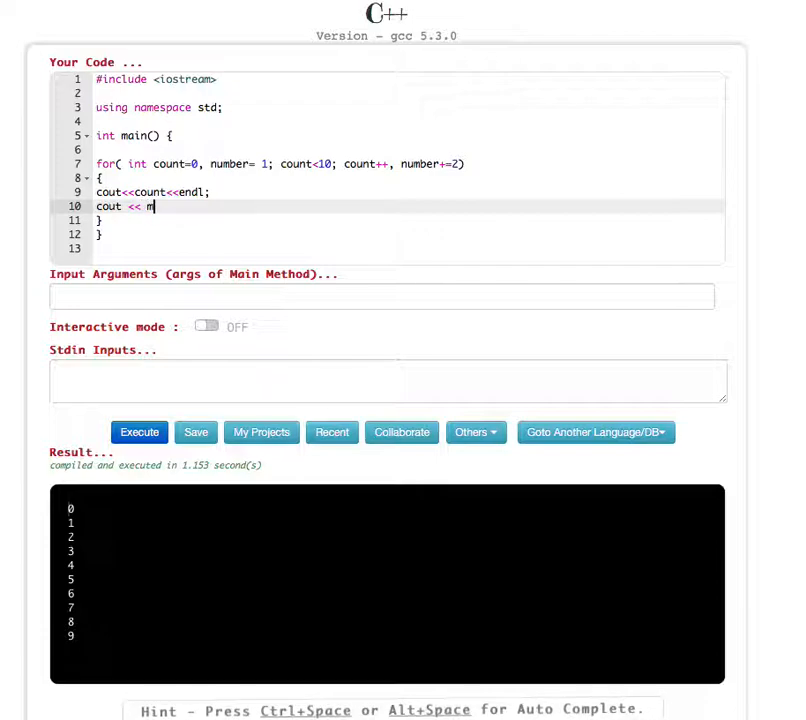
pyautogui.press('Backspace')
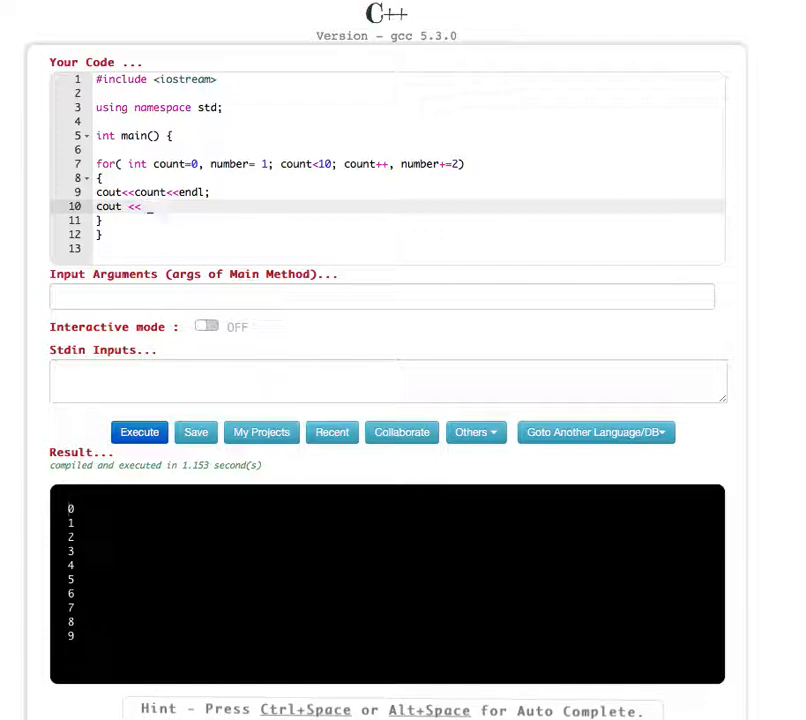
pyautogui.write('num')
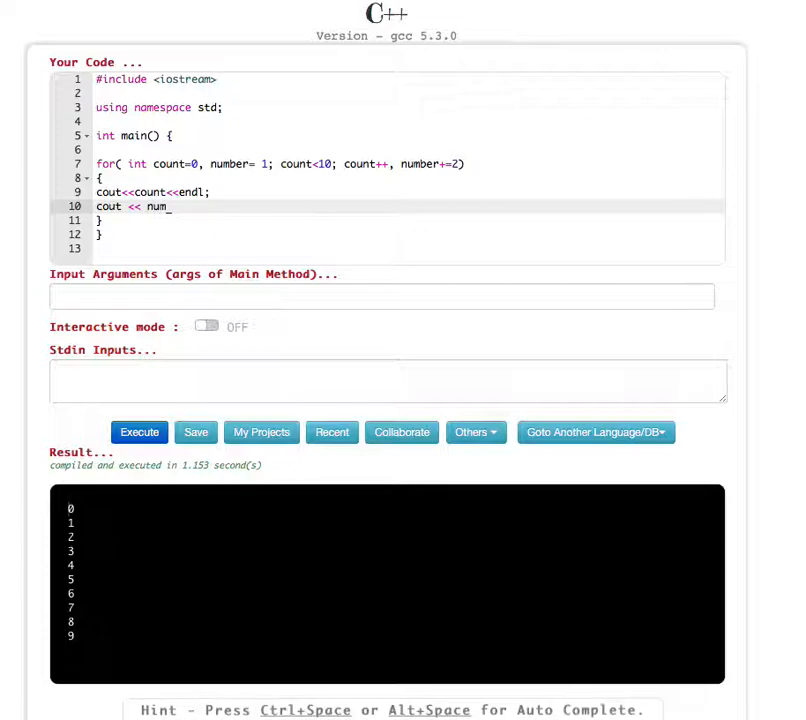
pyautogui.write('ber')
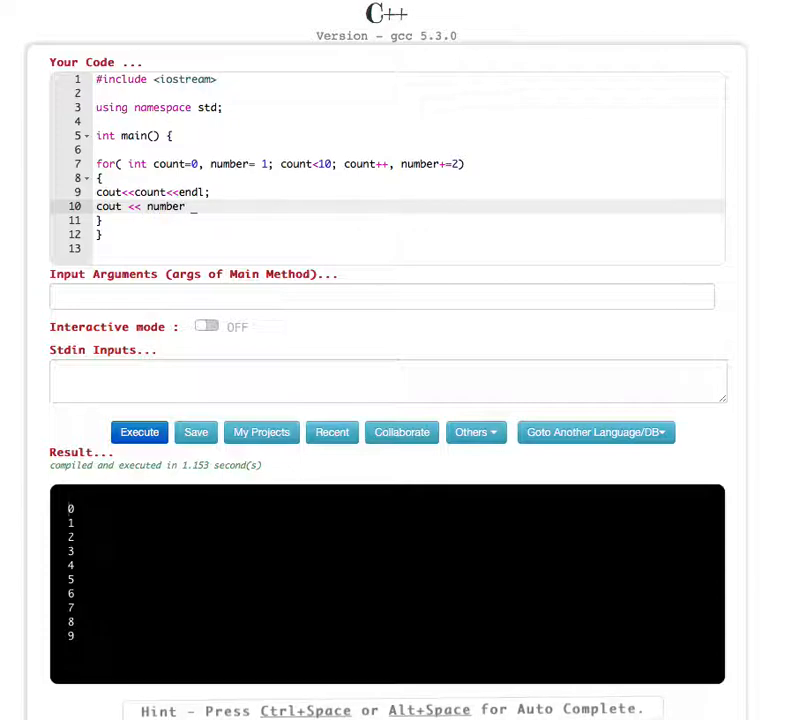
pyautogui.write('<<en')
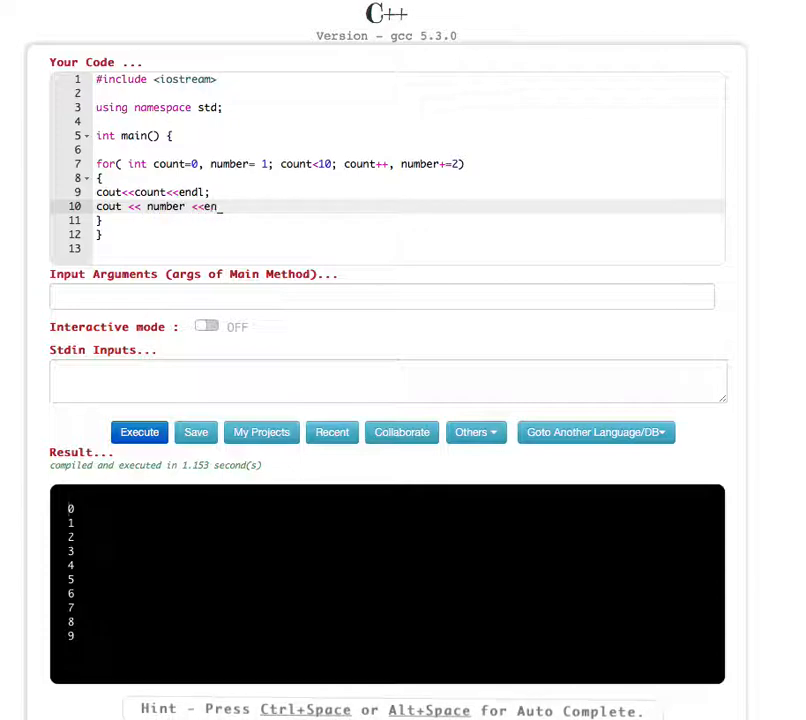
pyautogui.write('dl;')
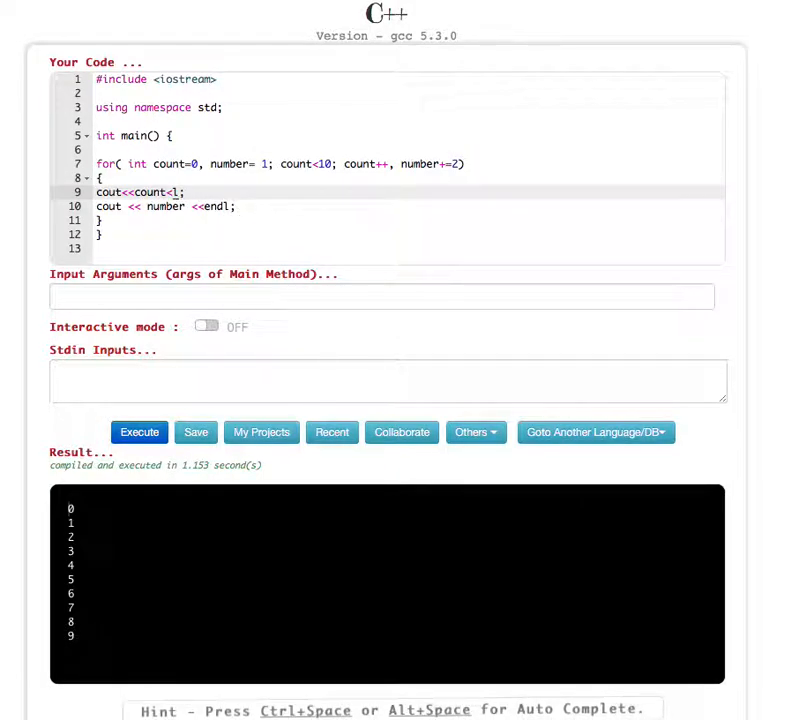
pyautogui.write('""')
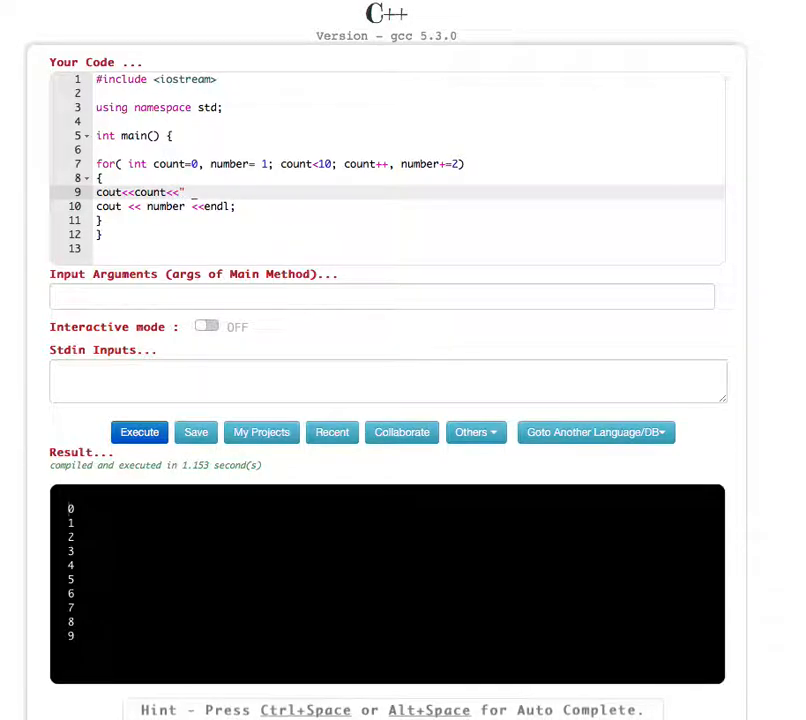
pyautogui.write('";')
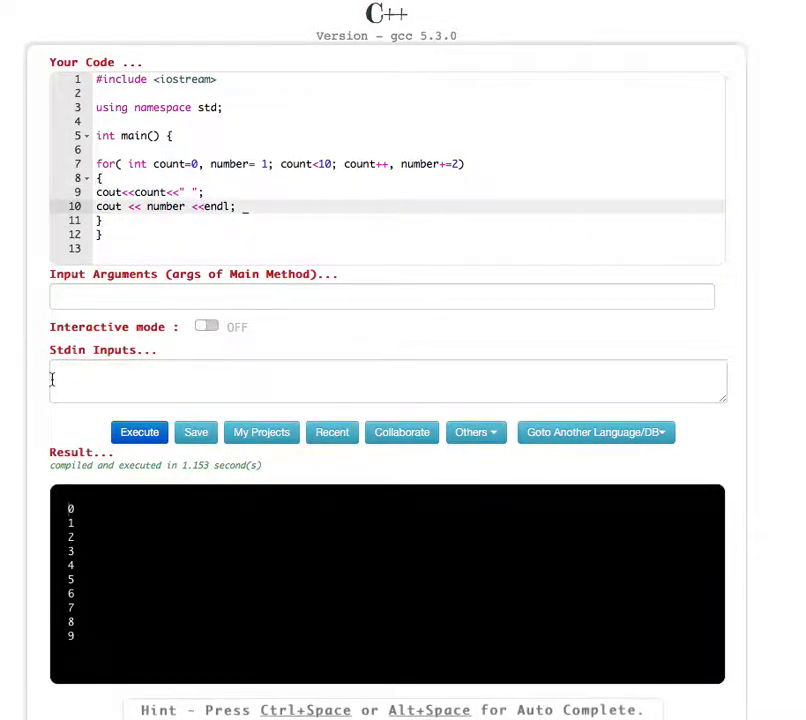
# - Execute the program and check the pairs 0 1 through 9 19 in Result
pyautogui.click(139, 432)
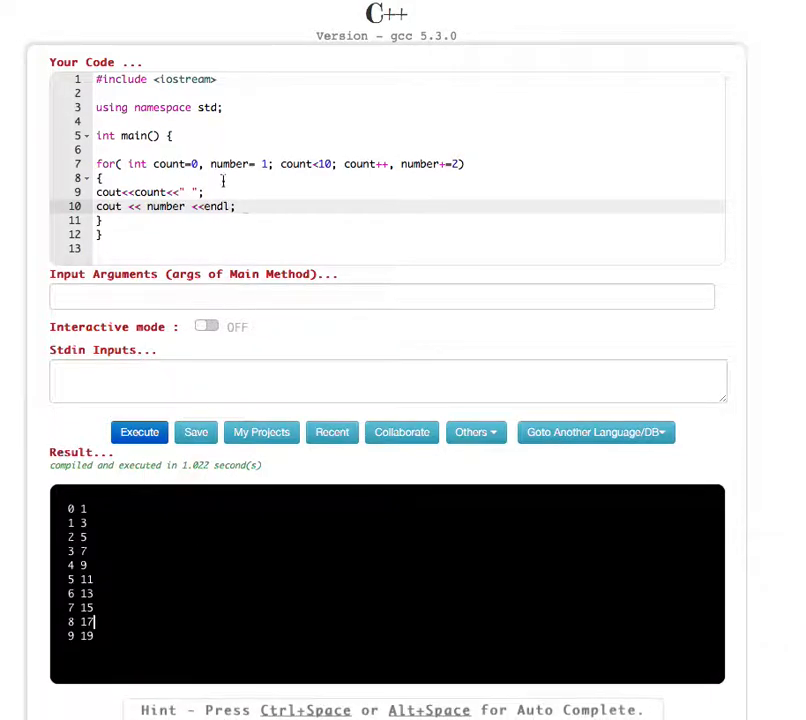
pyautogui.moveTo(200, 163)
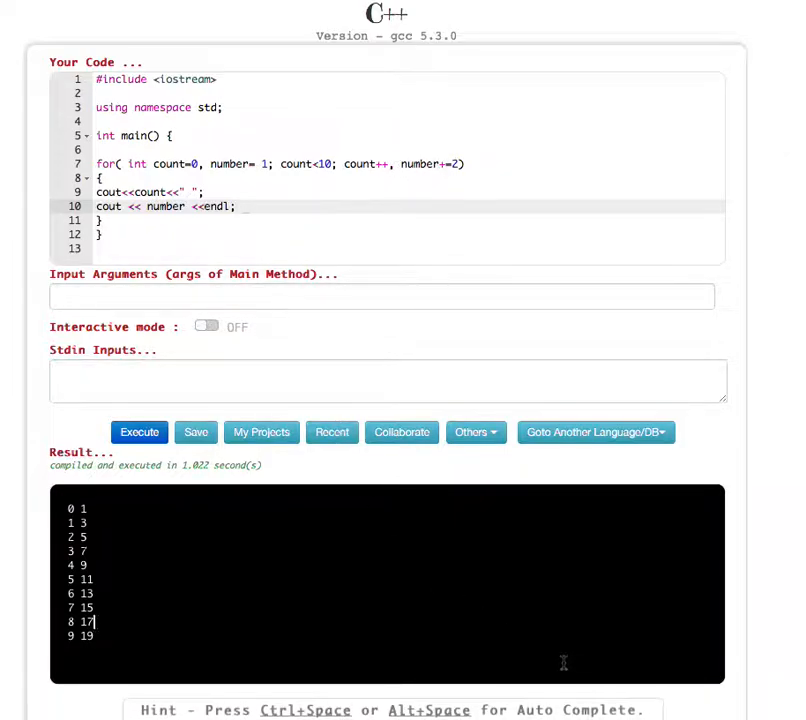
pyautogui.moveTo(473, 564)
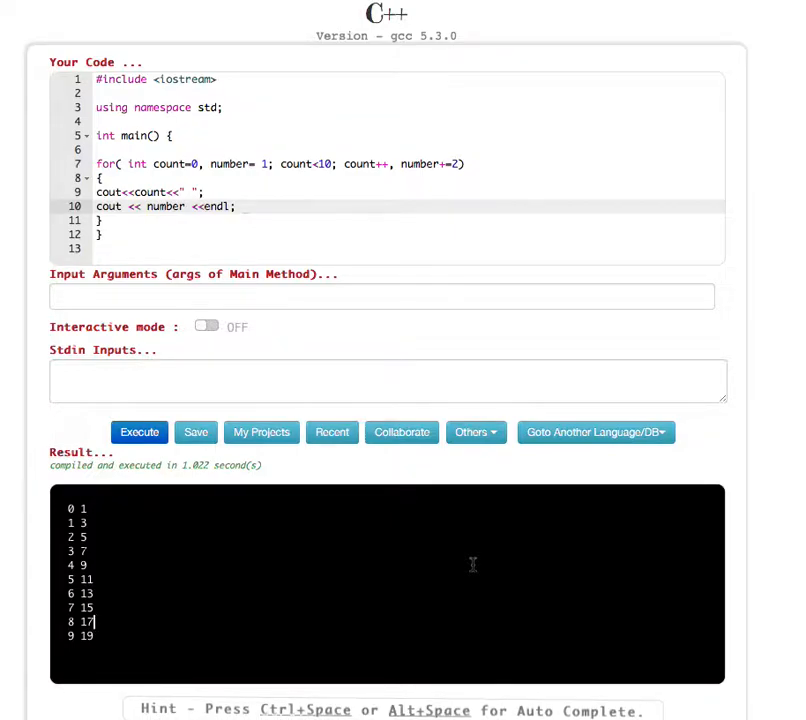
pyautogui.moveTo(518, 580)
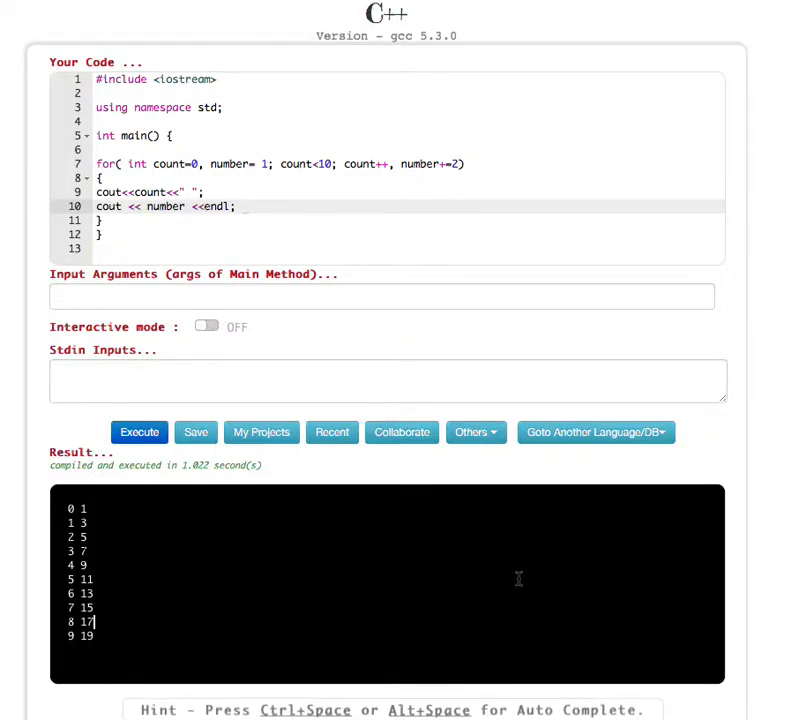